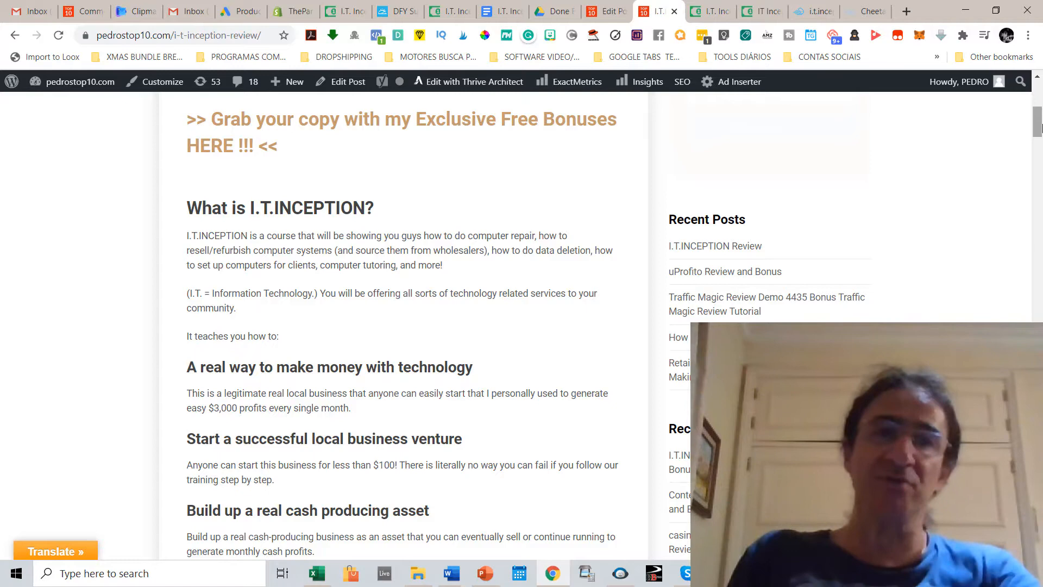
Step: Scroll the I.T.INCEPTION review down to its feature bullet list and product images
scroll(down, 3)
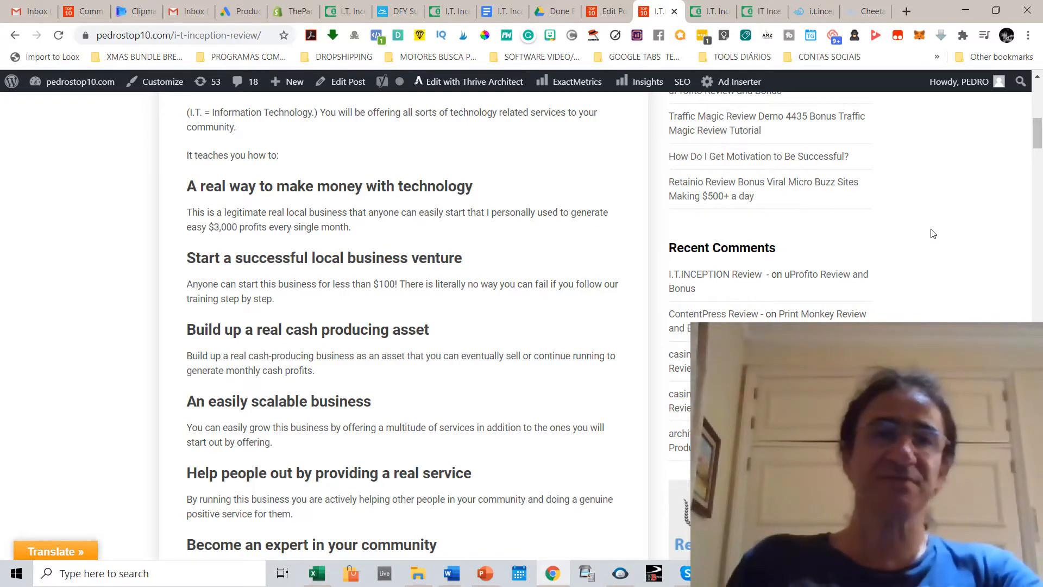
scroll(down, 3)
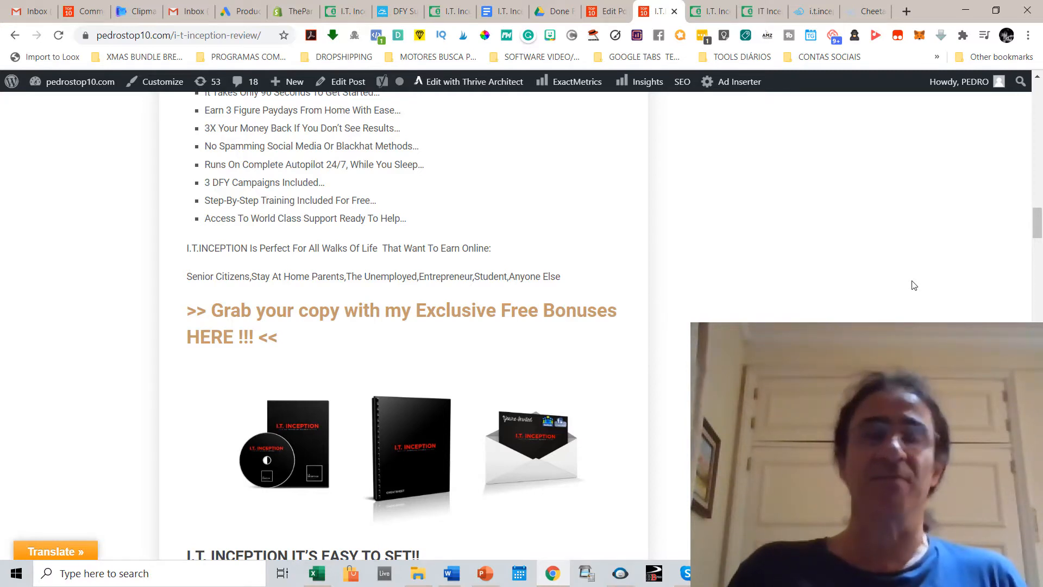
Step: Read through Step One to Step Four of the I.T.INCEPTION review
scroll(down, 3)
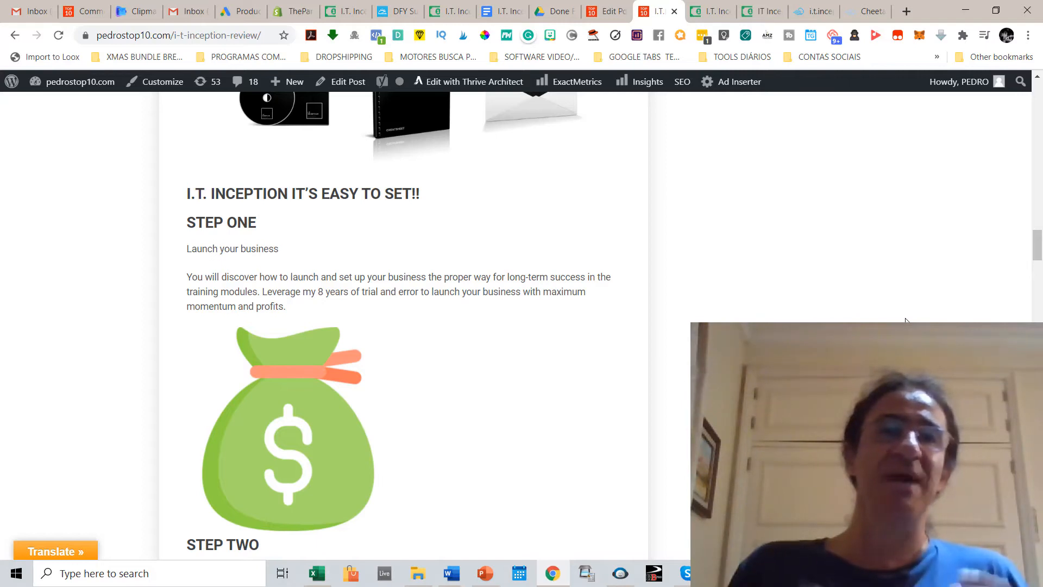
scroll(down, 3)
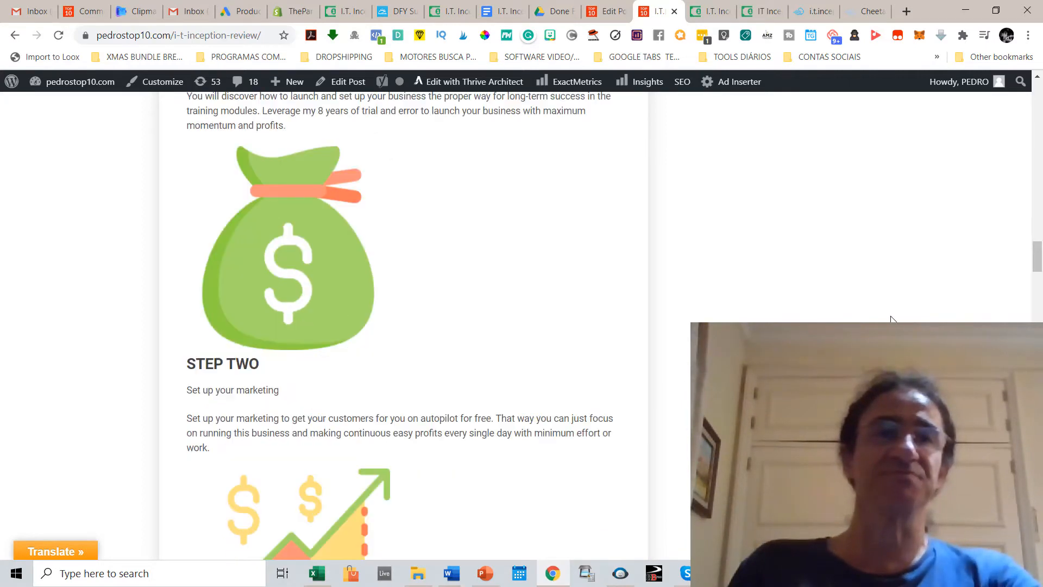
scroll(down, 3)
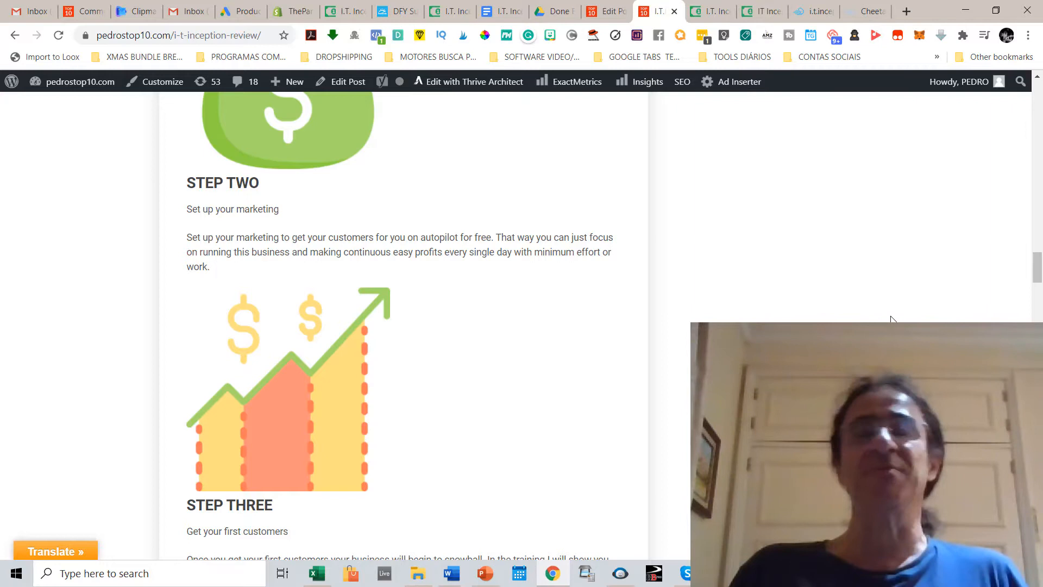
scroll(down, 3)
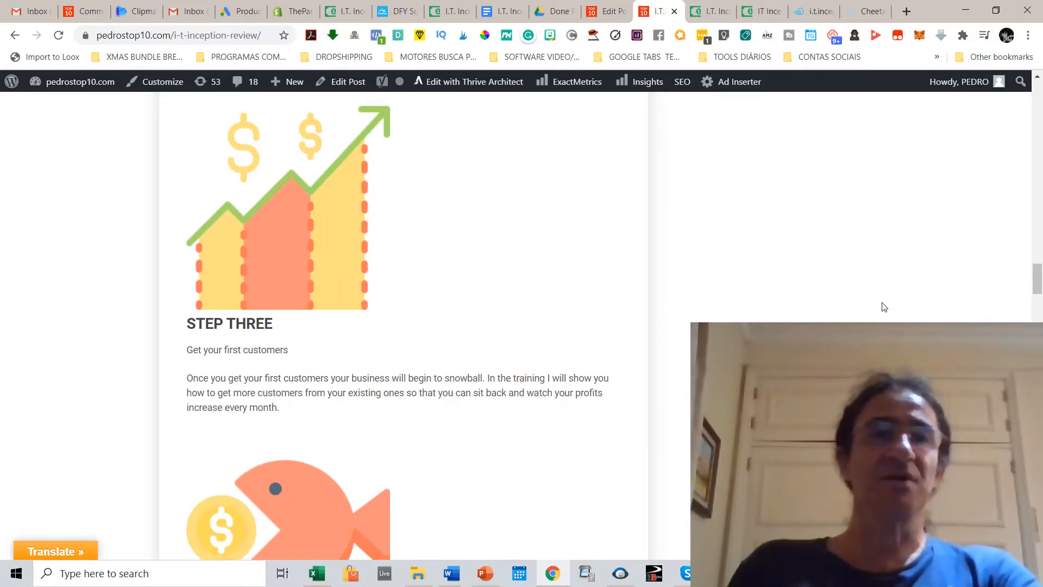
scroll(down, 3)
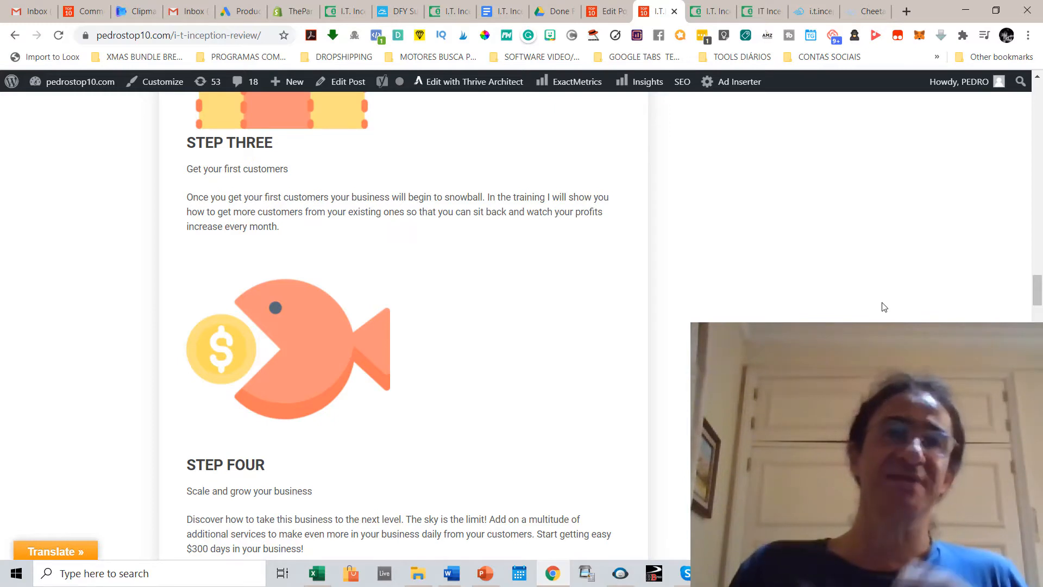
scroll(down, 3)
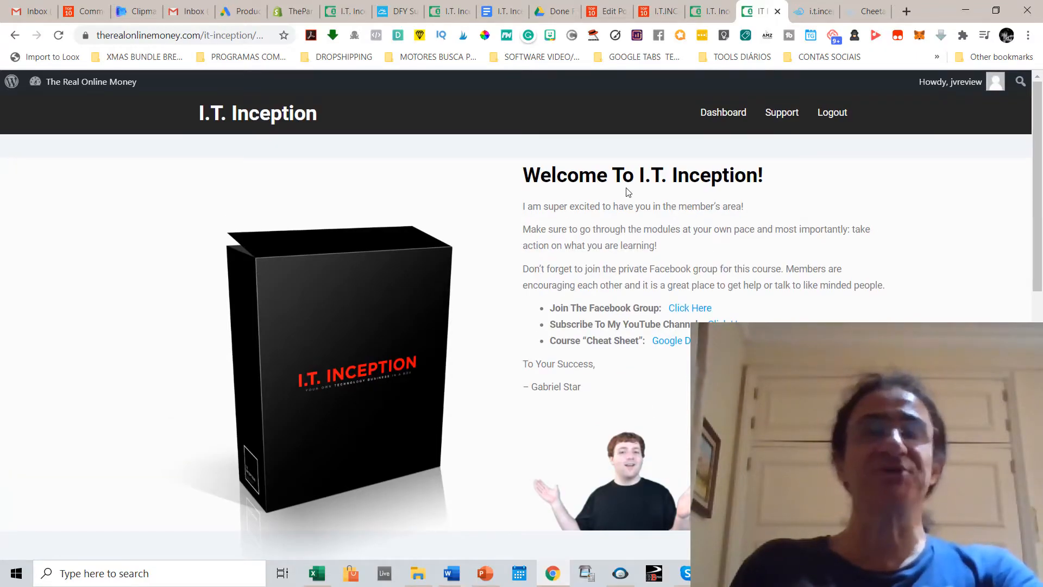
Step: Expand the Course Introduction module and browse through its videos
scroll(down, 3)
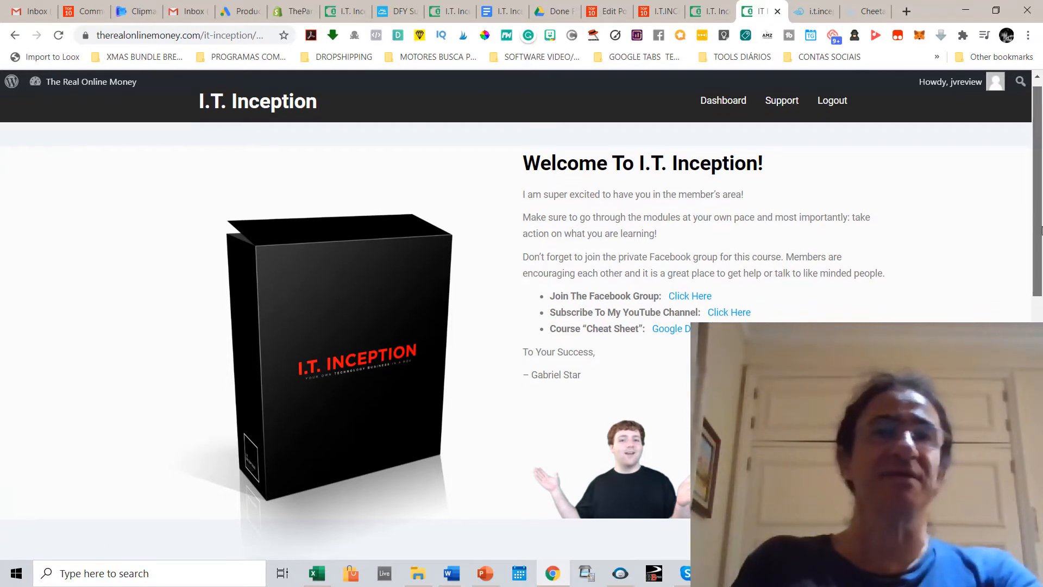
scroll(down, 3)
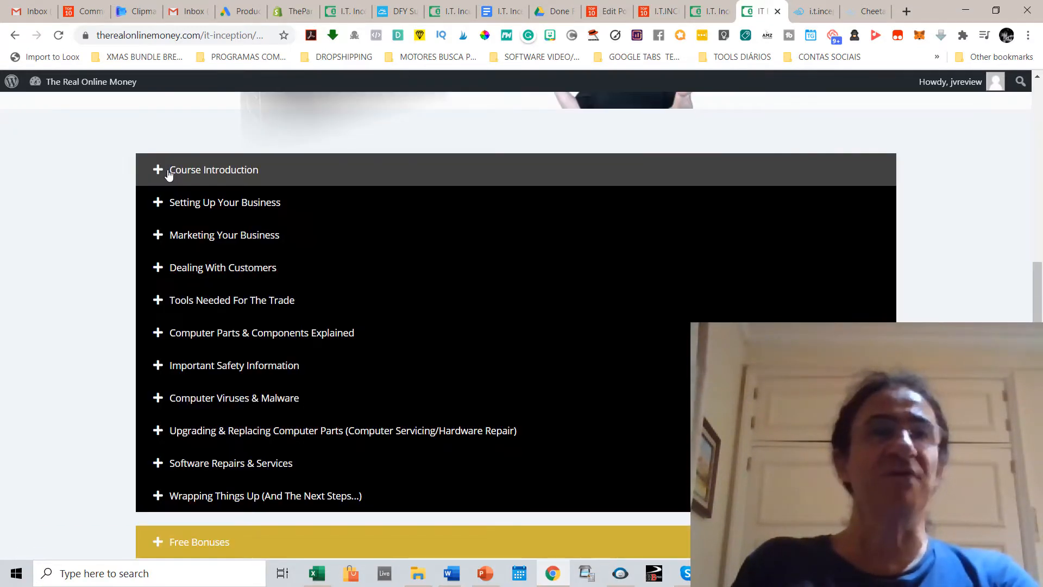
click(213, 170)
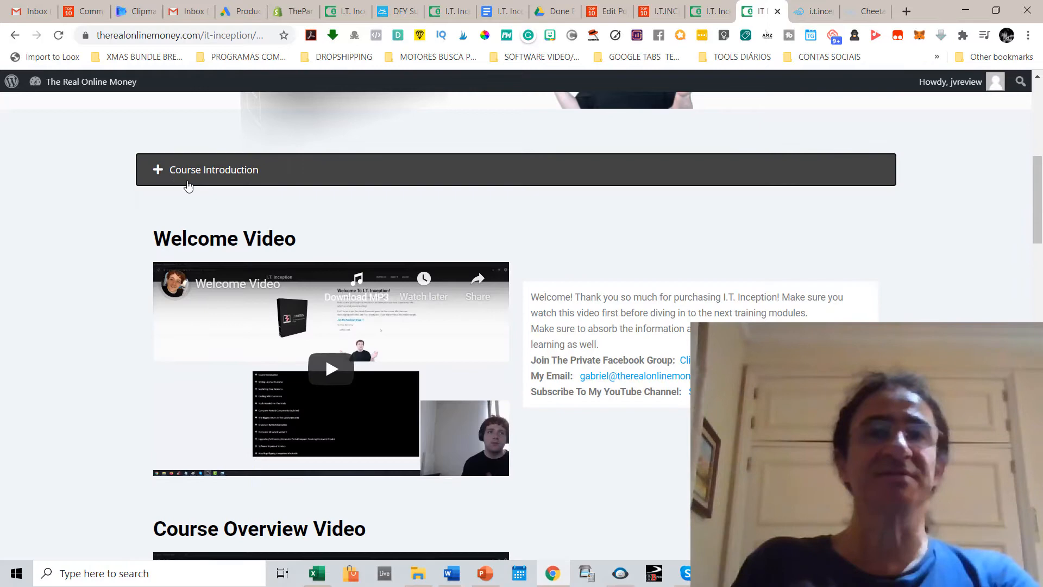
scroll(down, 3)
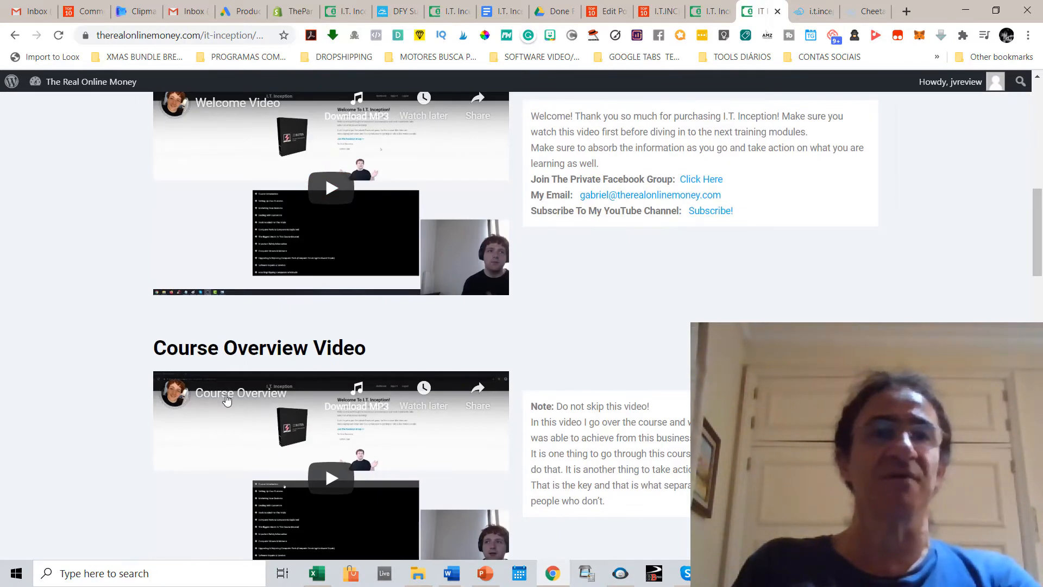
scroll(down, 3)
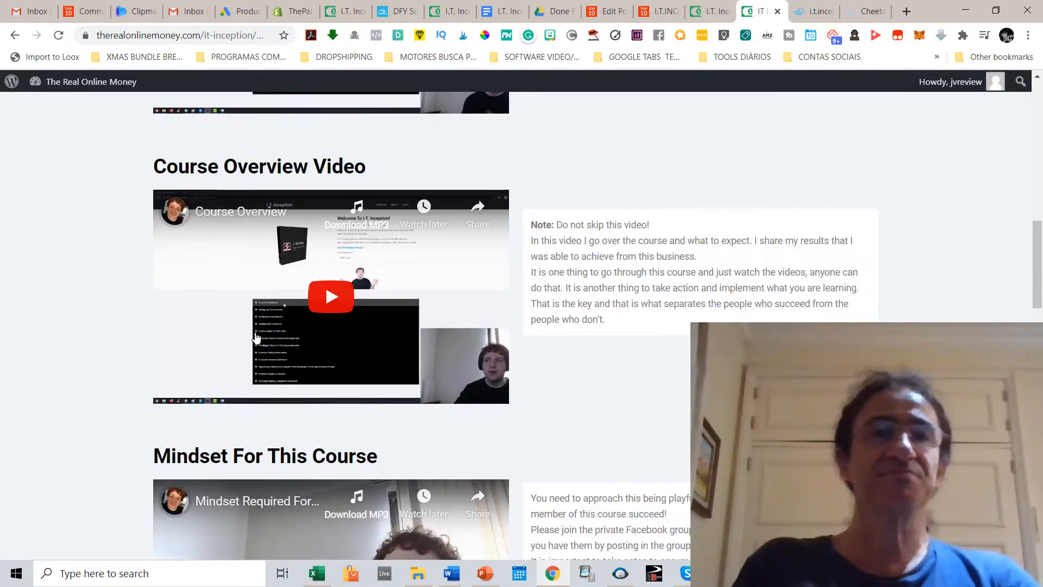
scroll(down, 3)
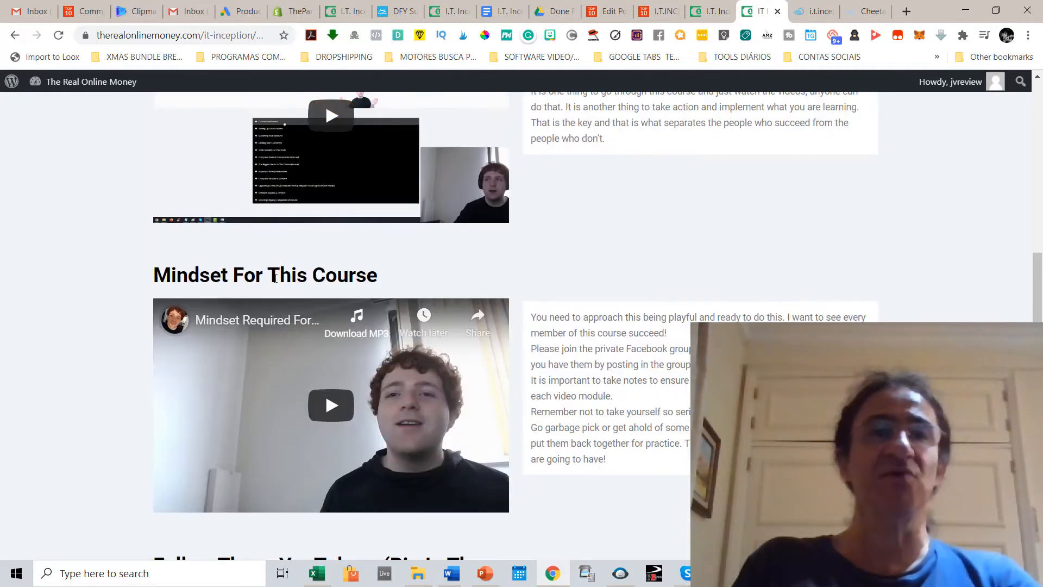
scroll(down, 3)
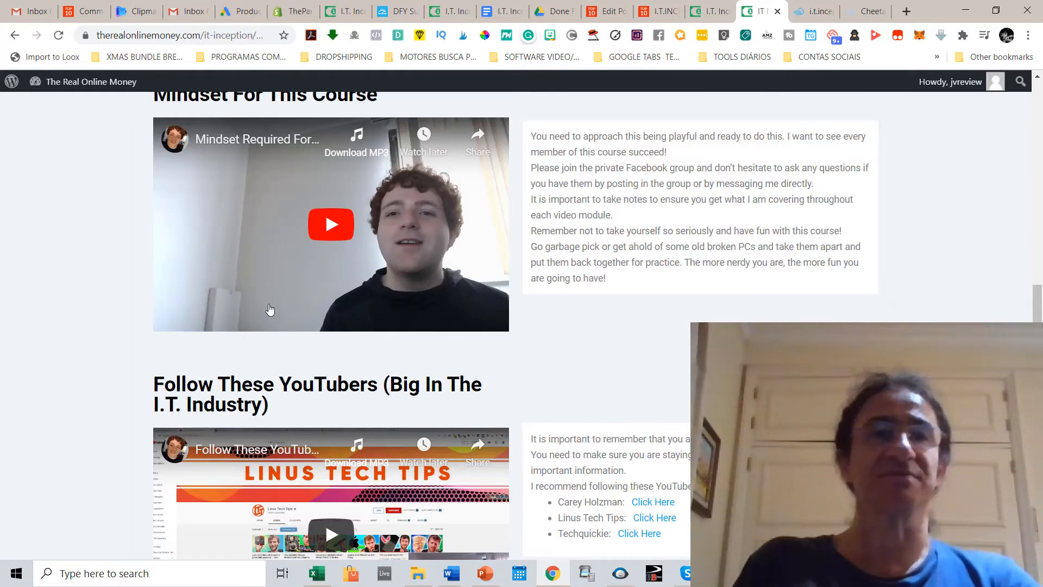
scroll(down, 3)
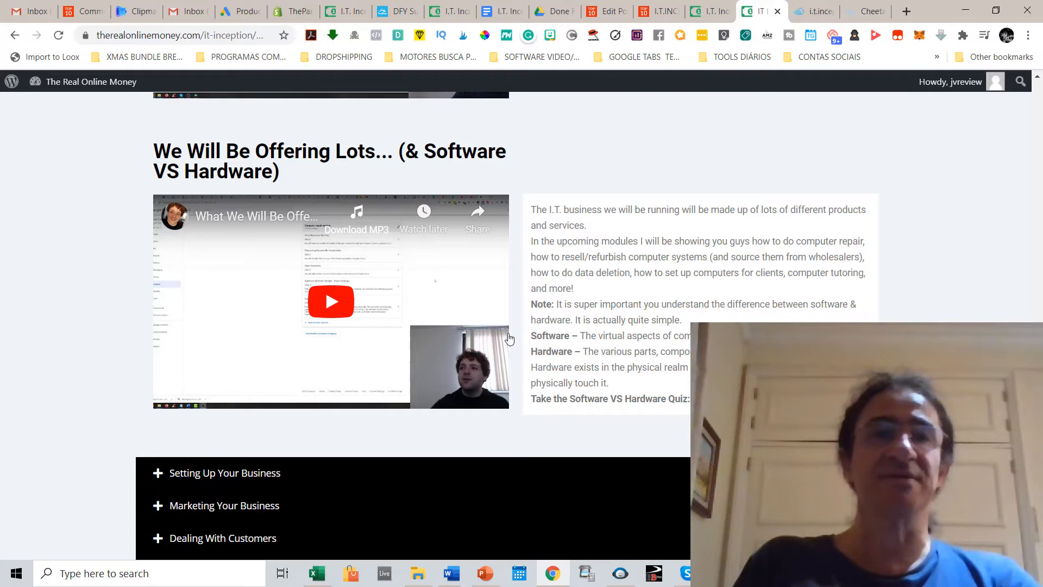
scroll(down, 3)
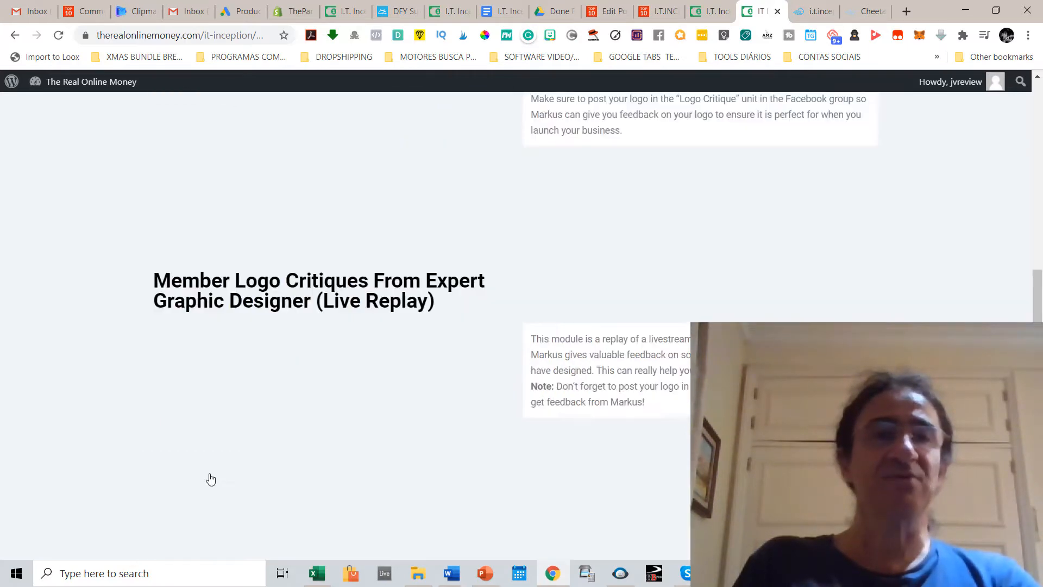
scroll(down, 3)
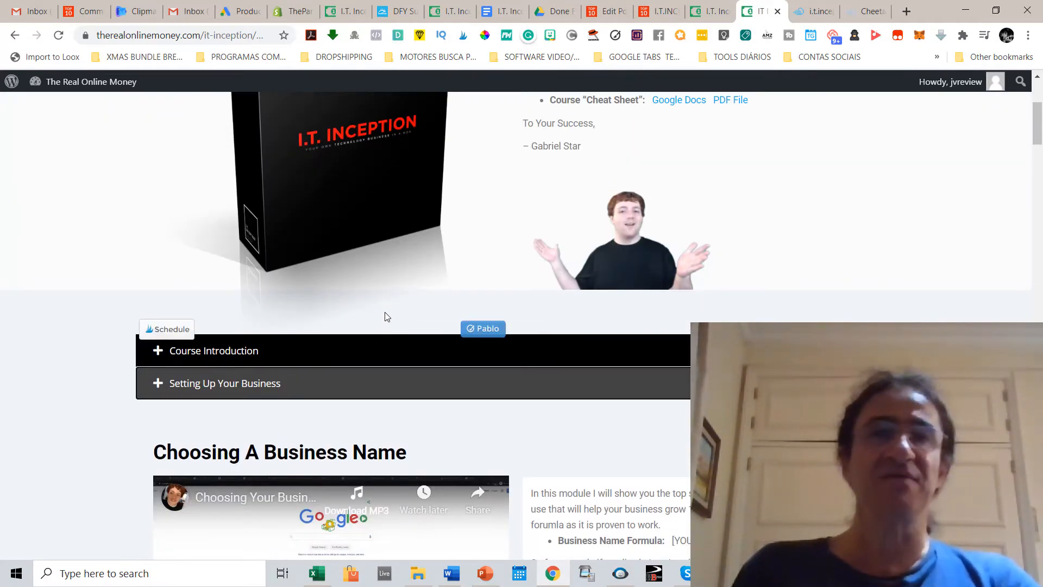
Step: Scroll through the Setting Up Your Business lessons, including Choosing A Business Name
scroll(down, 3)
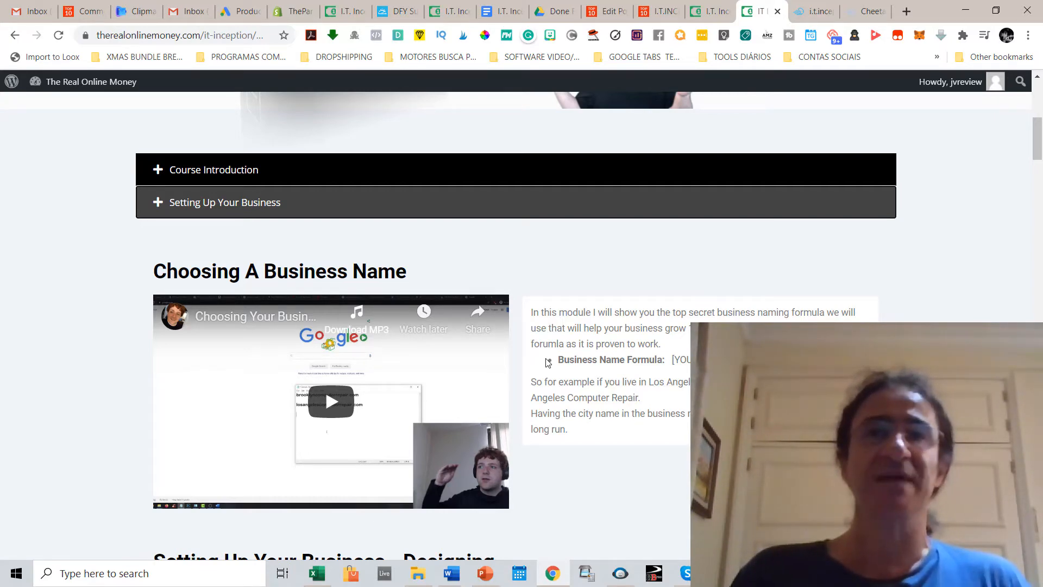
scroll(down, 3)
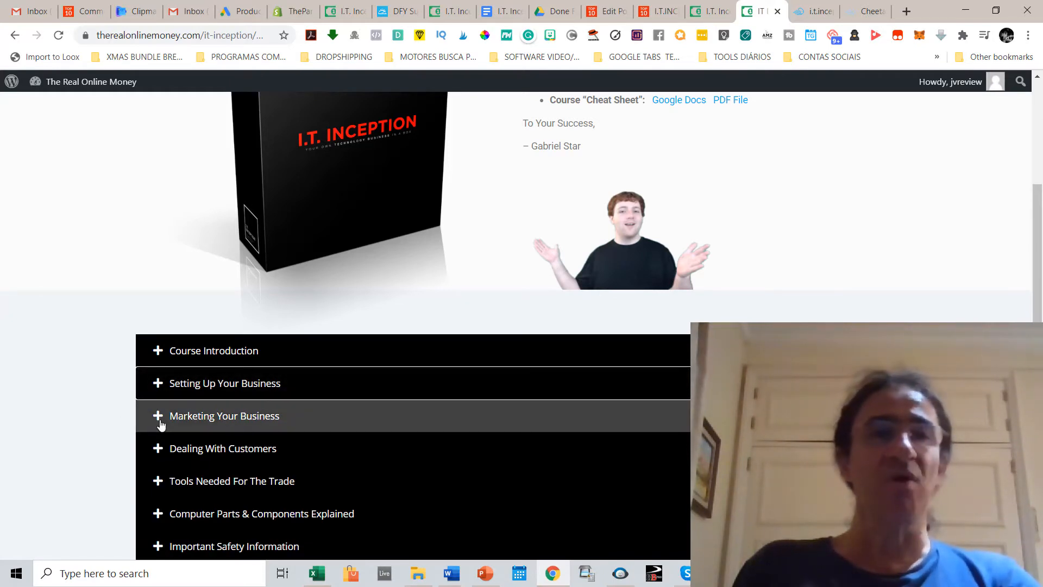
click(224, 416)
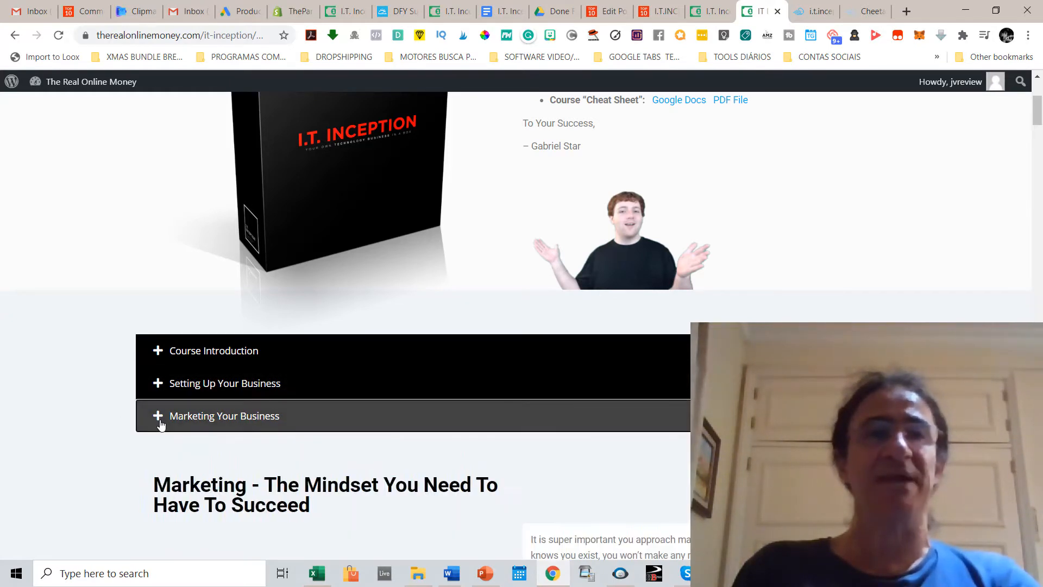
scroll(down, 3)
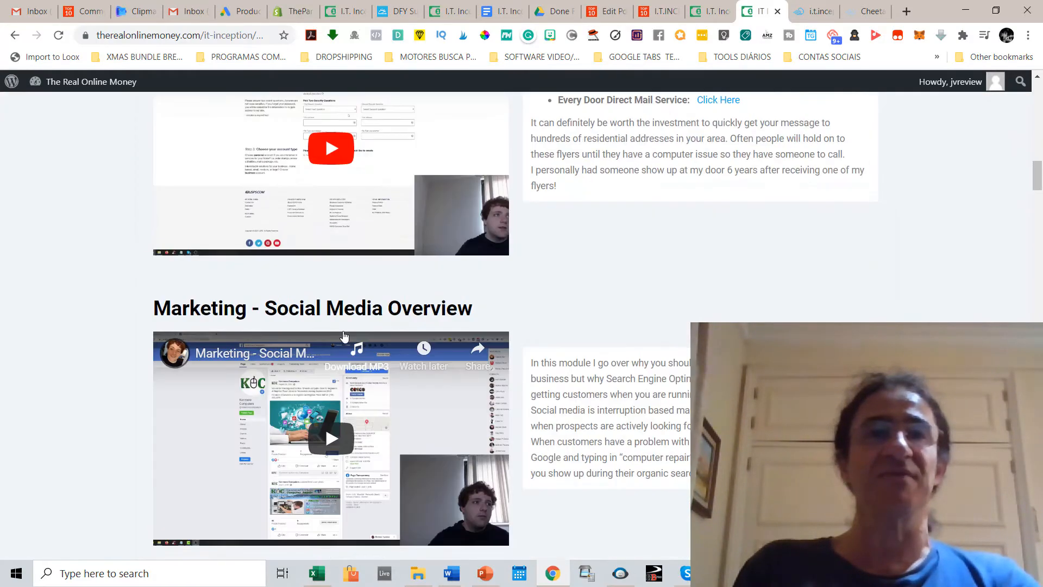
scroll(down, 3)
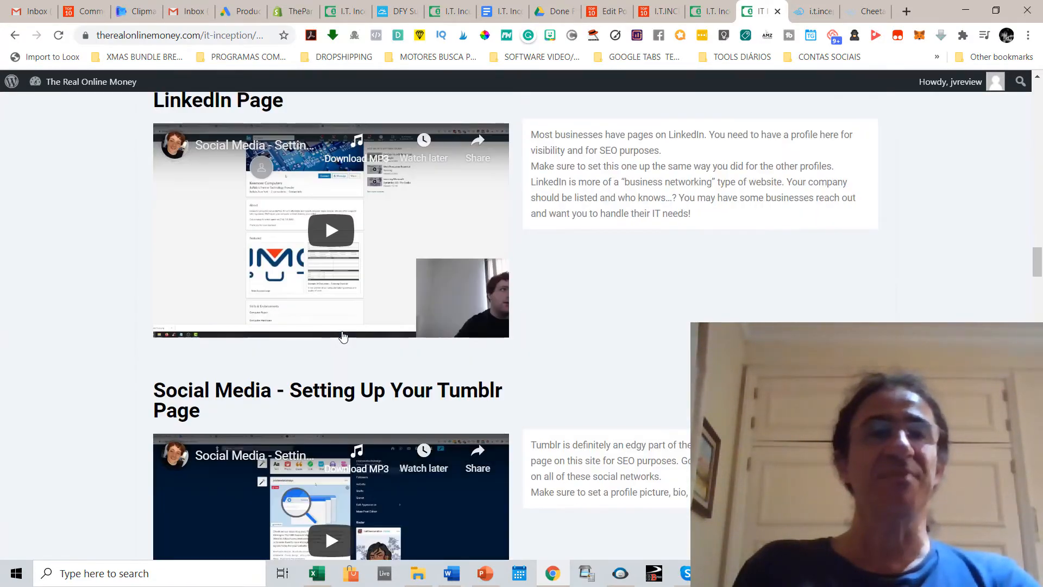
scroll(down, 3)
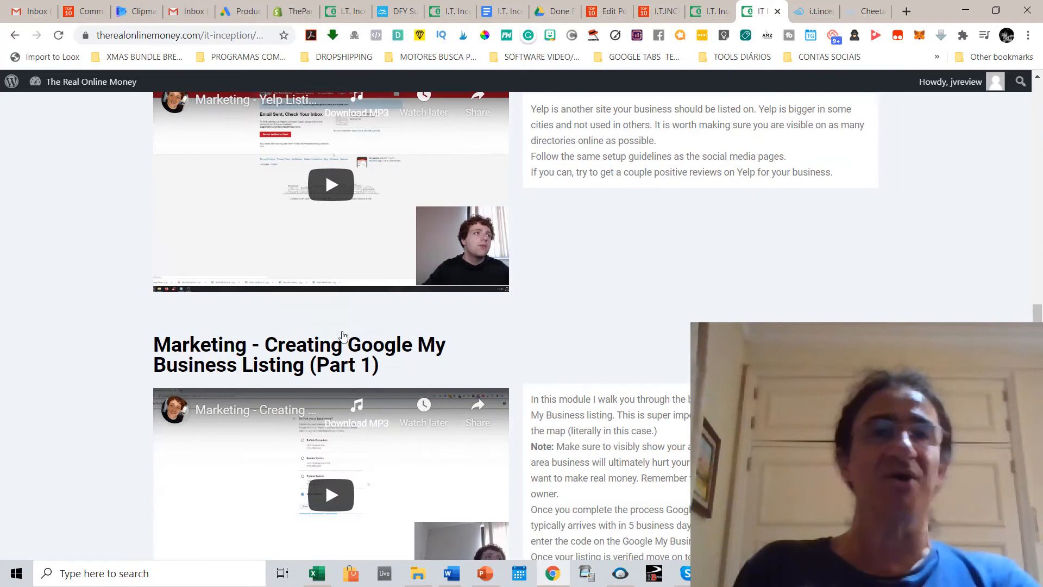
scroll(down, 3)
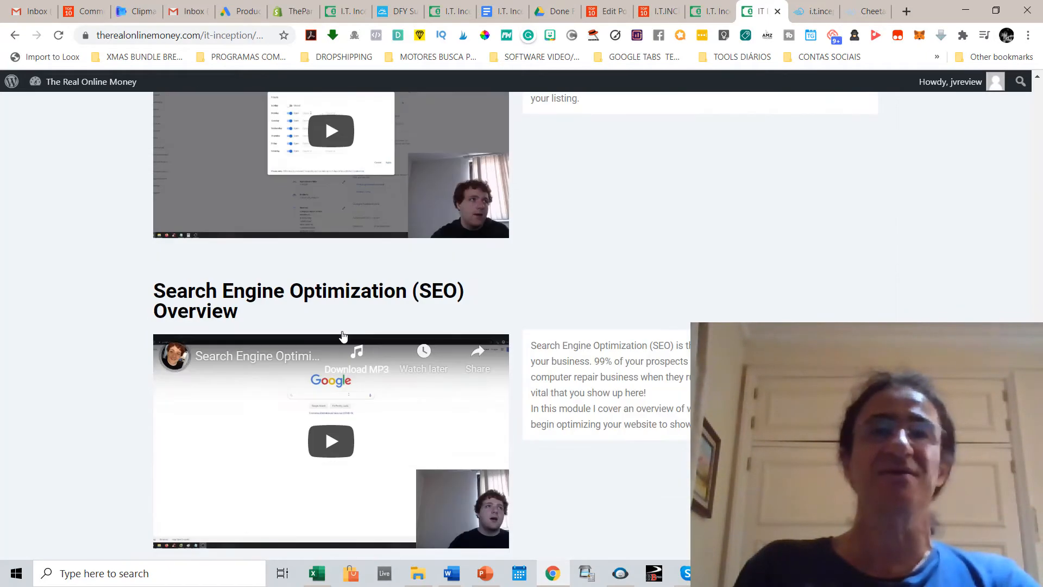
scroll(down, 3)
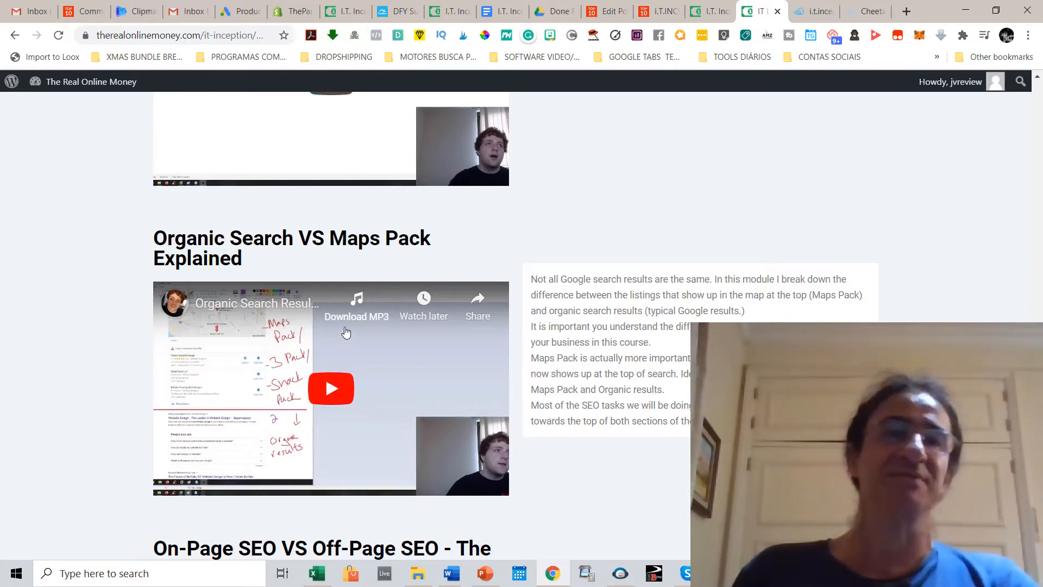
scroll(down, 3)
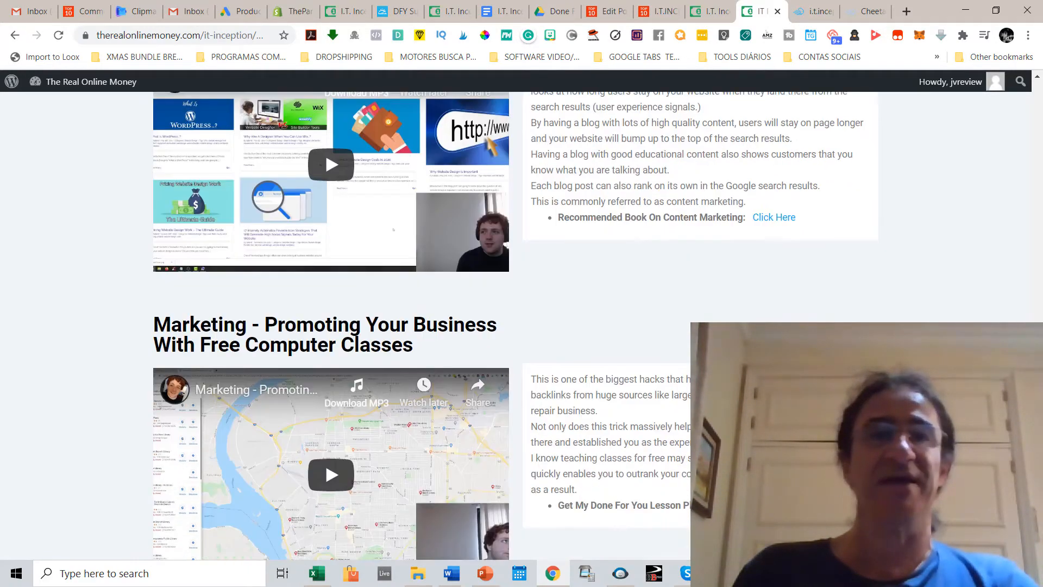
scroll(down, 3)
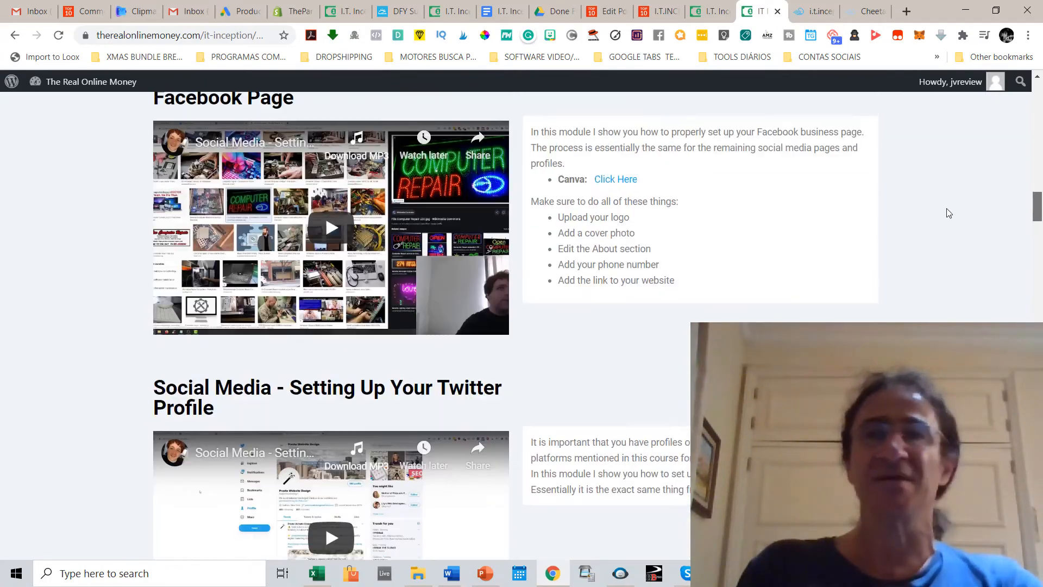
scroll(down, 3)
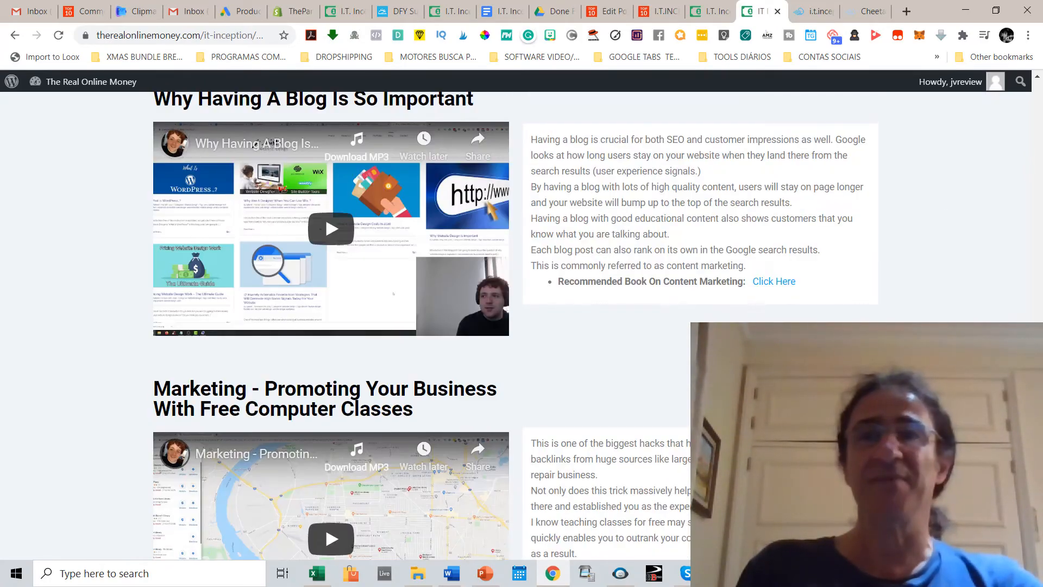
scroll(down, 3)
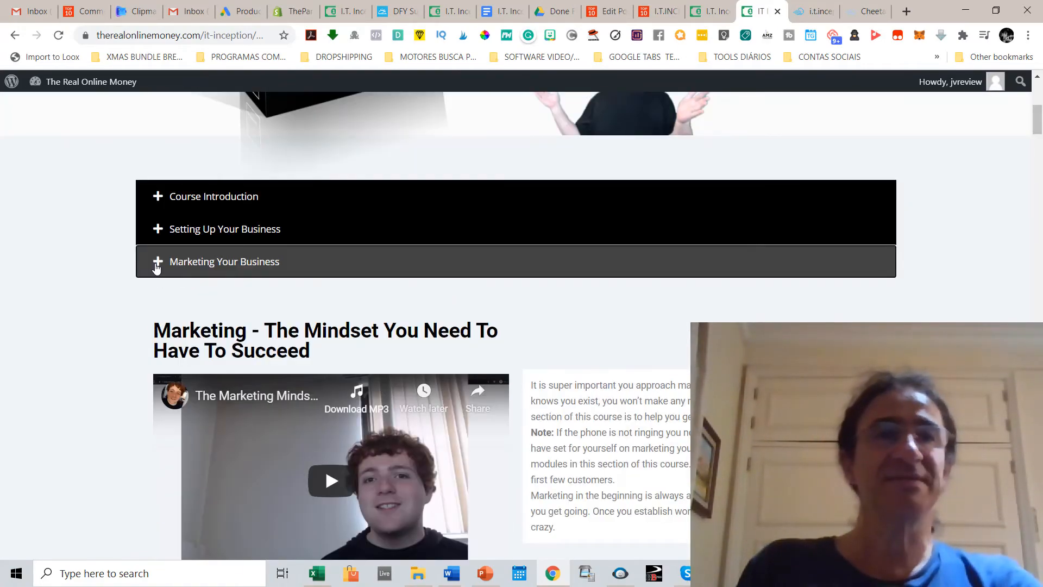
Step: Collapse Marketing Your Business and browse the Dealing With Customers and Computer Parts lessons
click(224, 261)
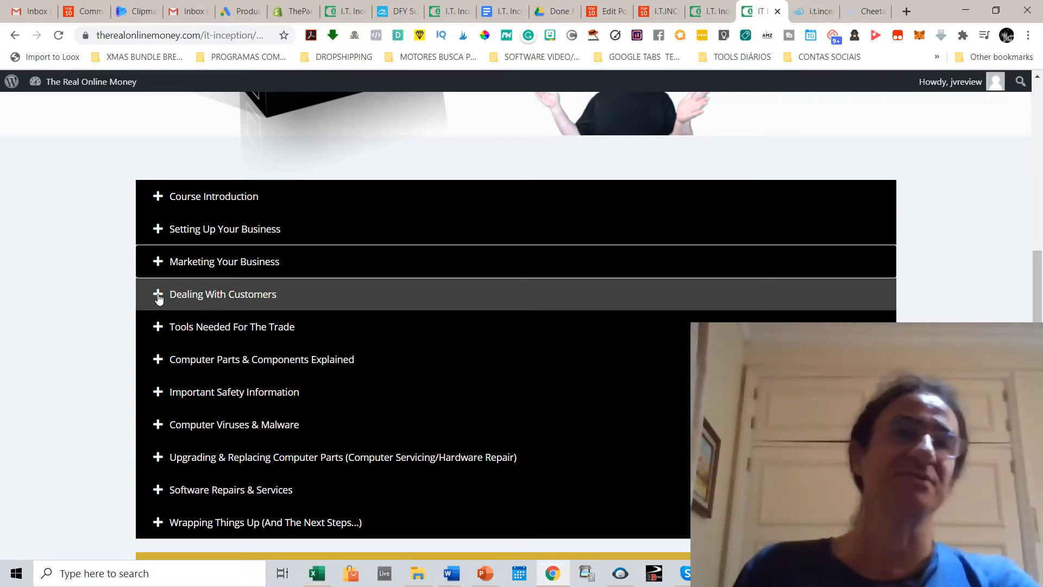
click(223, 294)
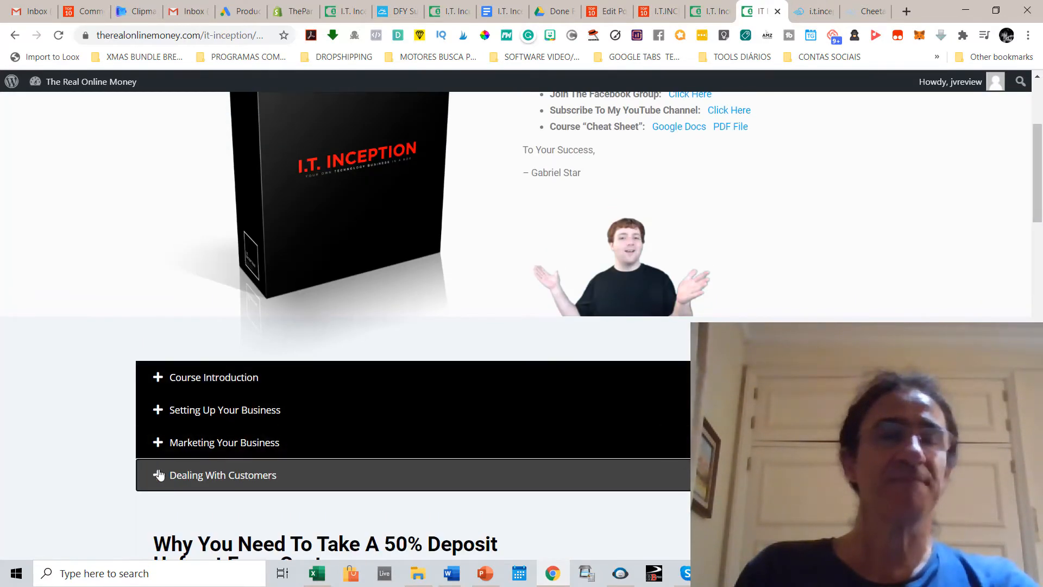
scroll(down, 3)
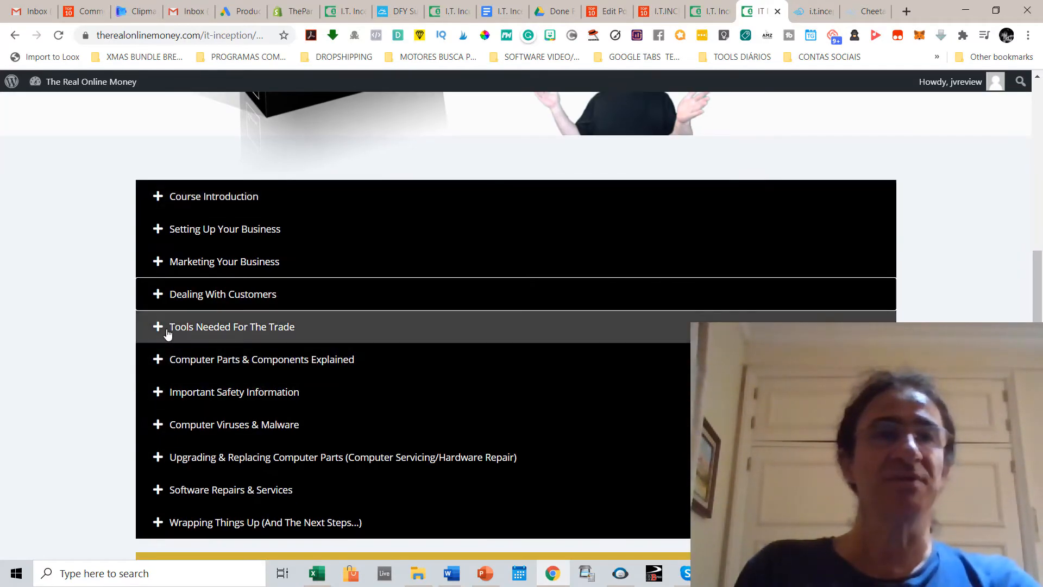
click(231, 327)
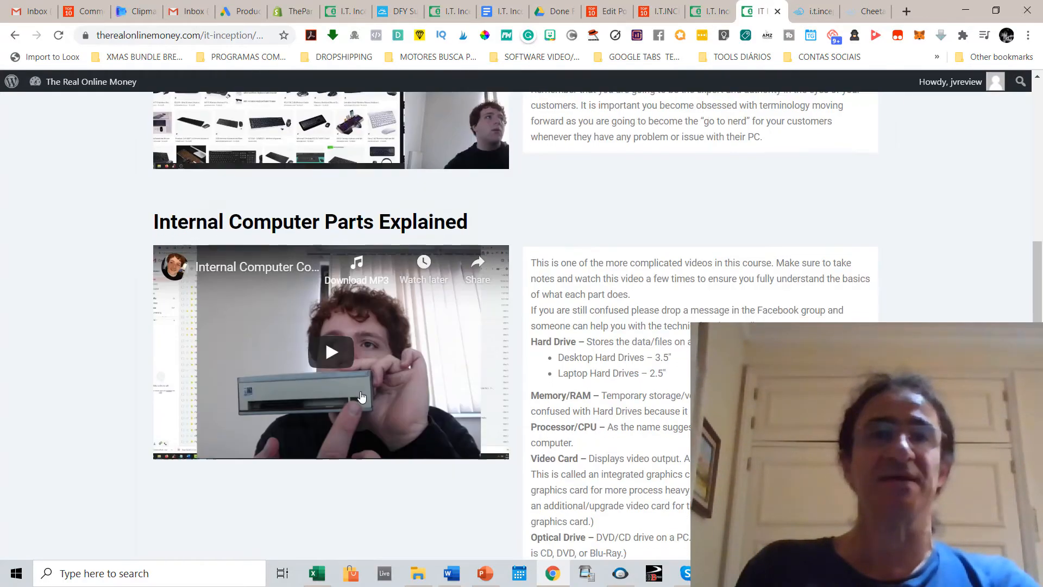
scroll(down, 3)
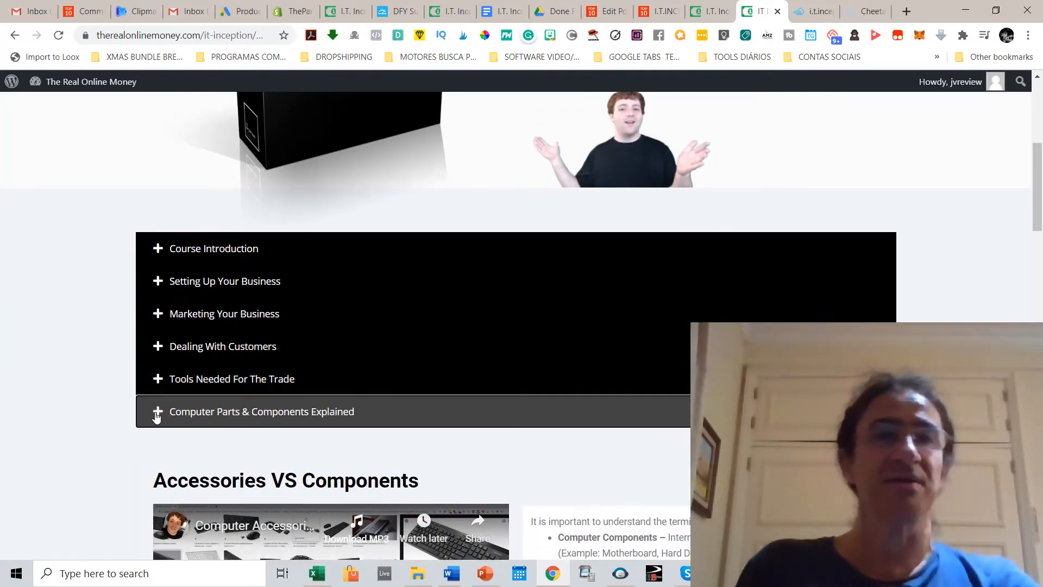
scroll(down, 3)
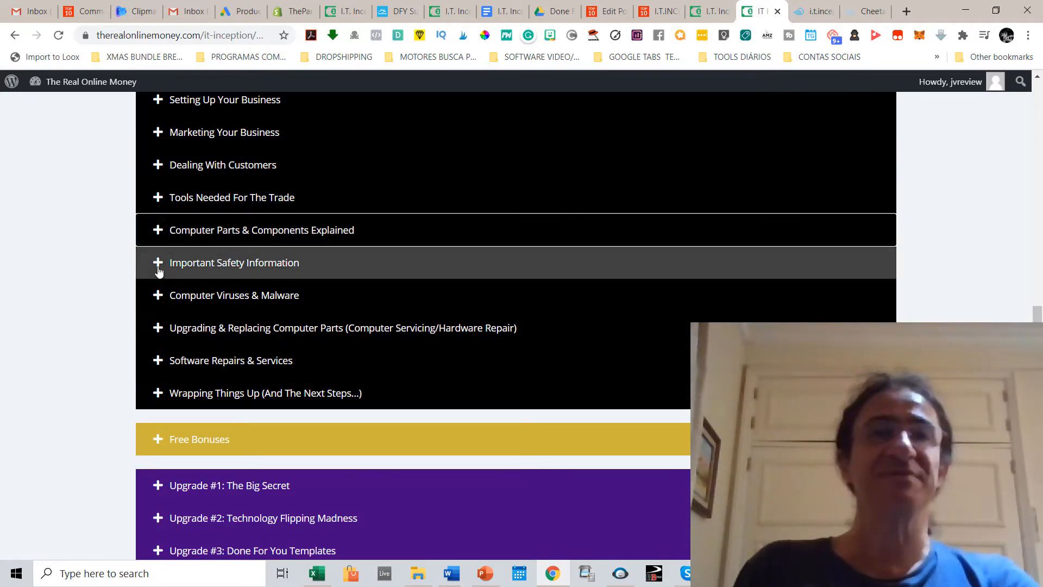
Step: Expand, browse, and collapse the Important Safety Information lessons
click(234, 262)
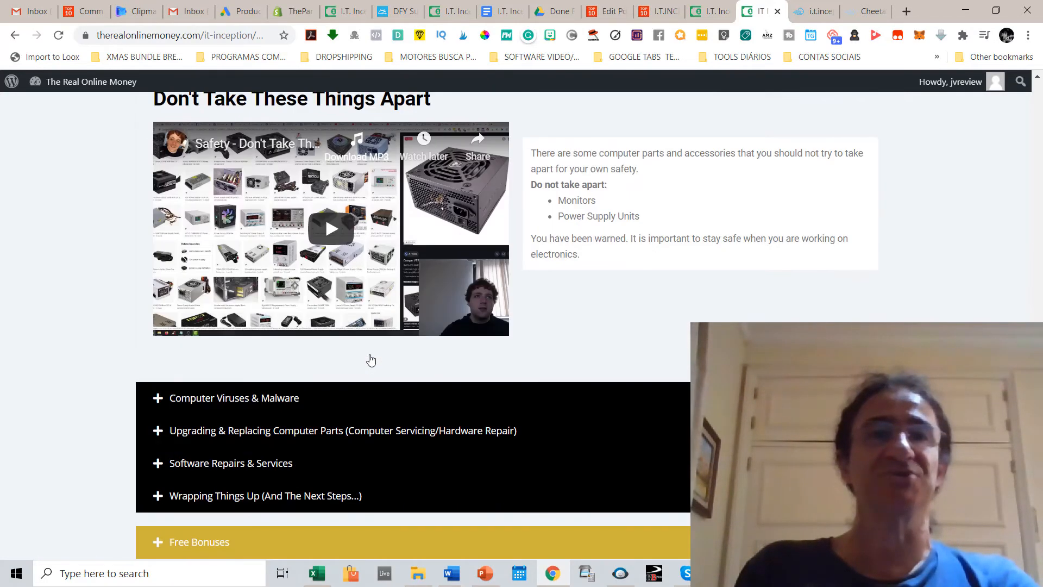
scroll(down, 3)
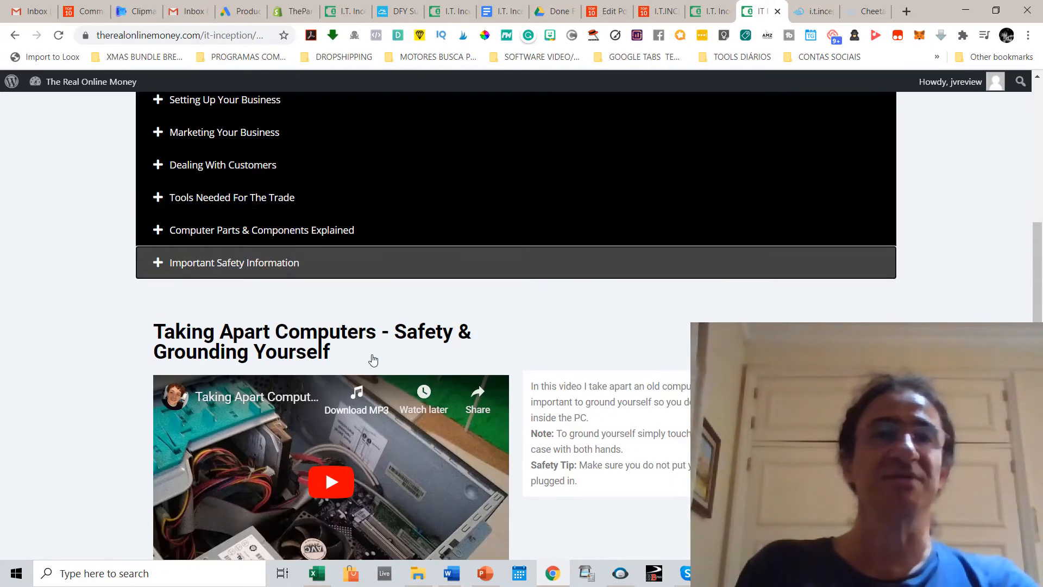
mouse_move(160, 270)
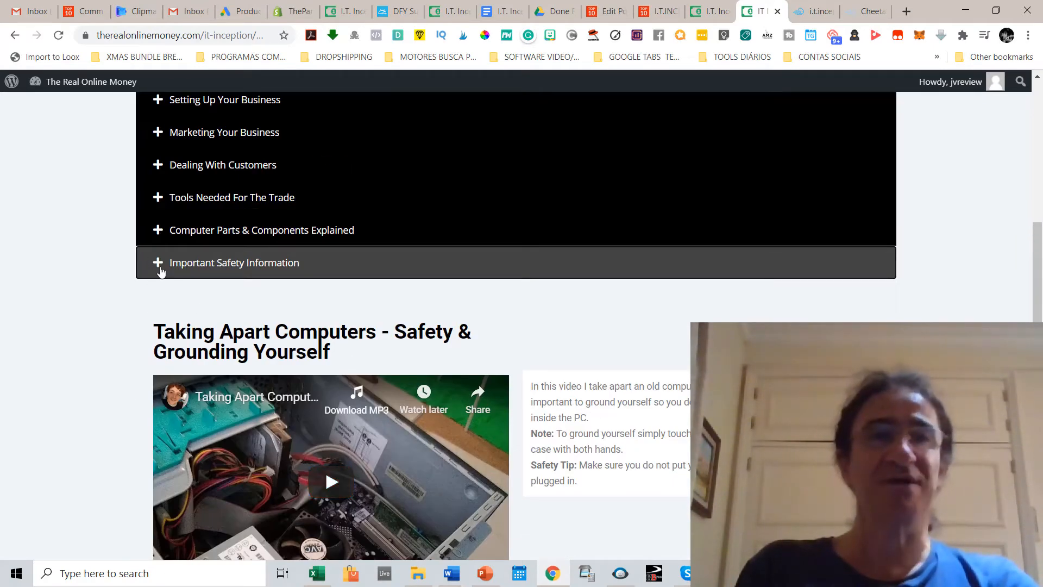
click(234, 262)
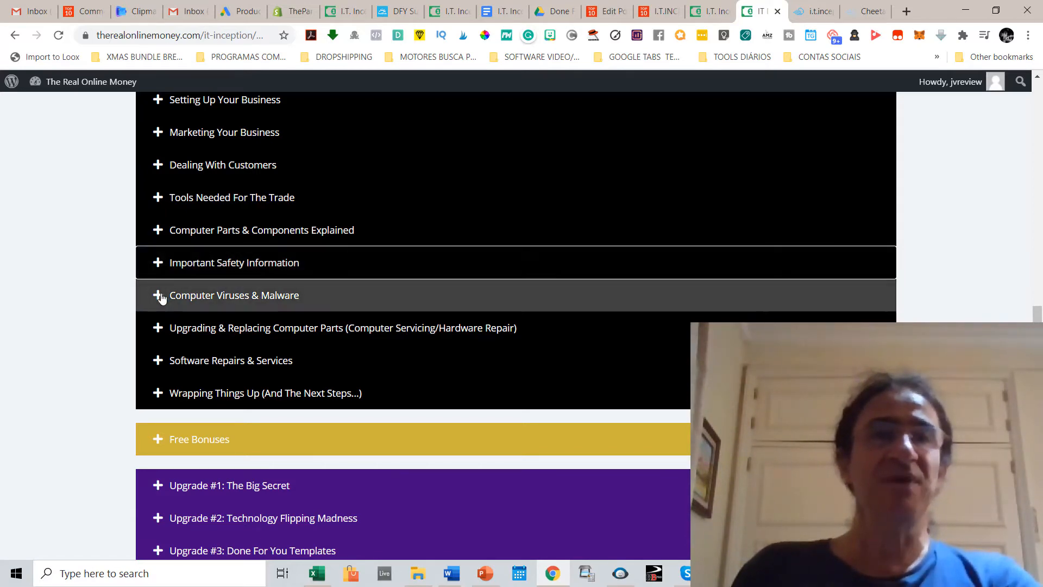
Step: Browse the Computer Viruses & Malware and Upgrading & Replacing Computer Parts lessons
click(234, 294)
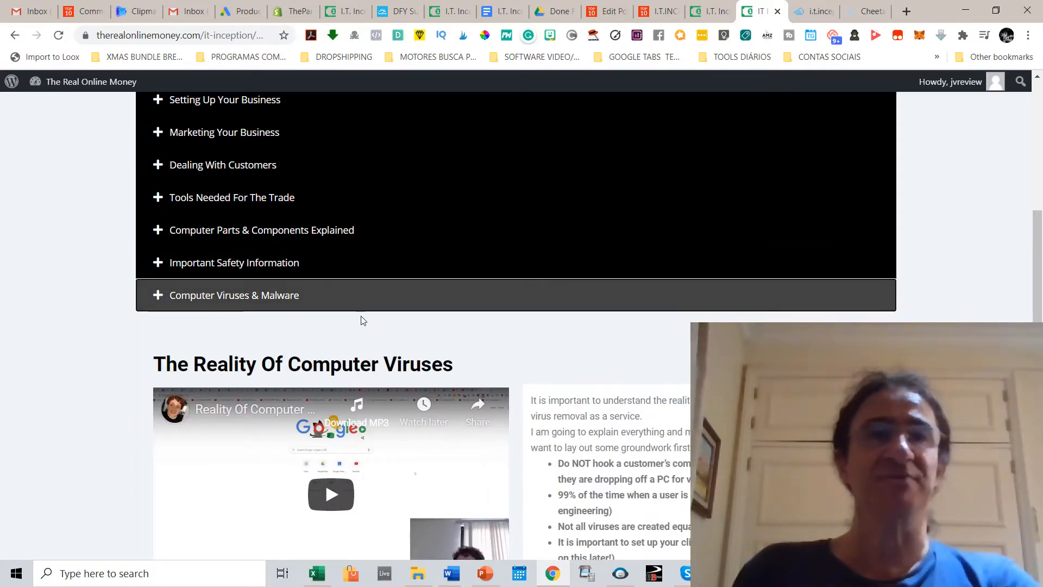
scroll(down, 3)
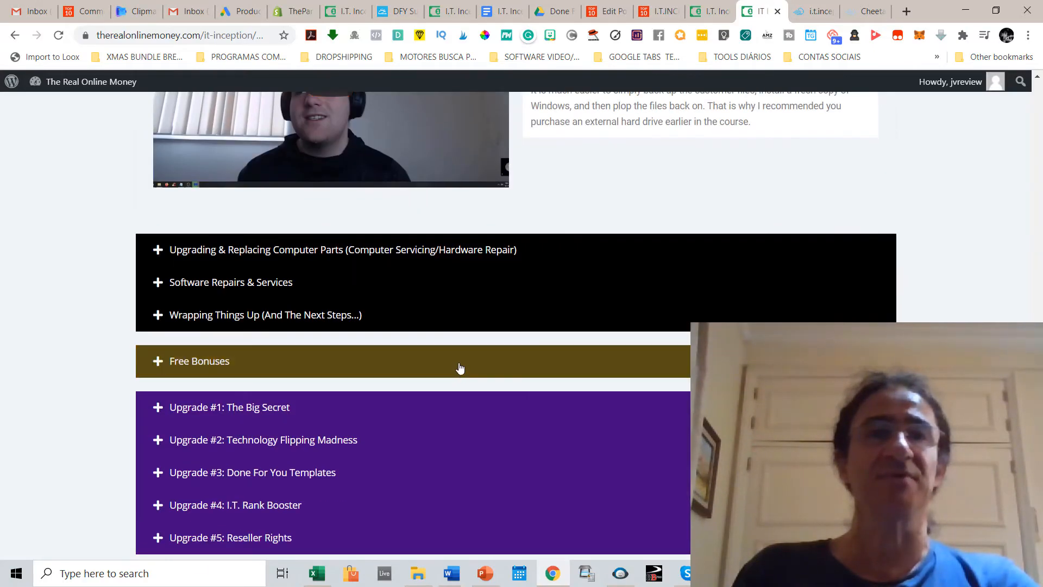
scroll(up, 3)
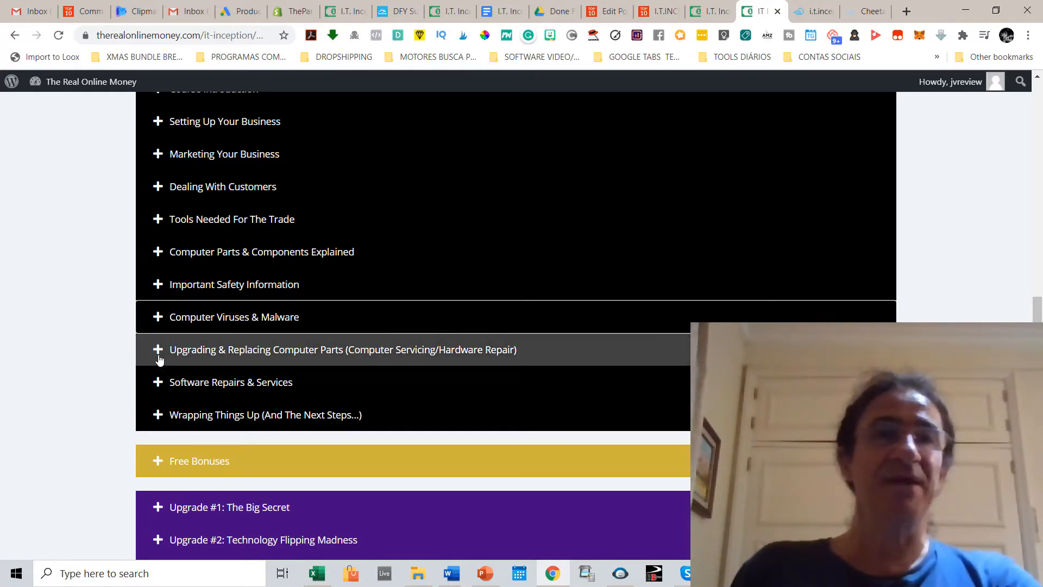
click(342, 349)
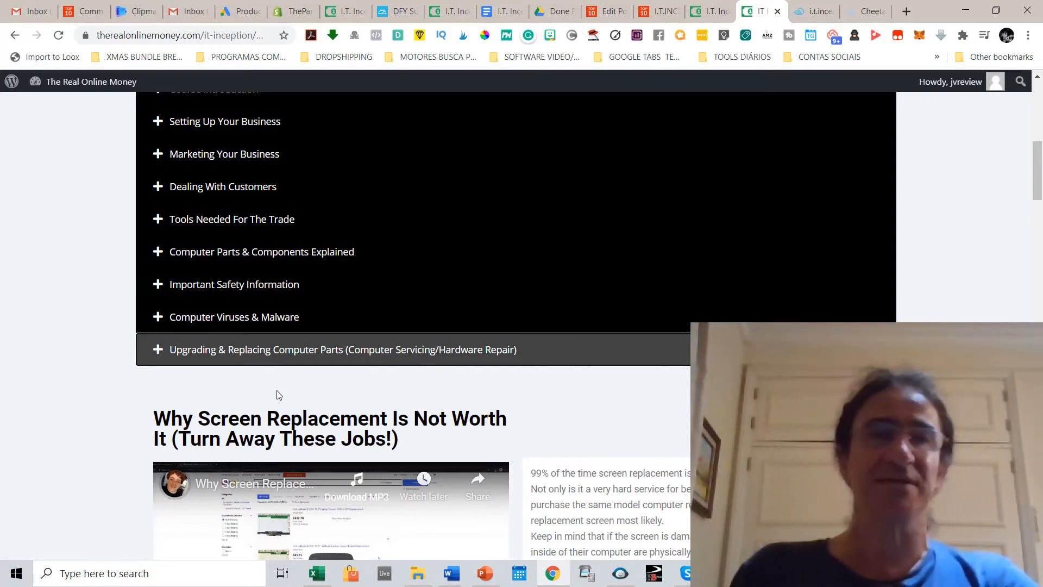
scroll(down, 3)
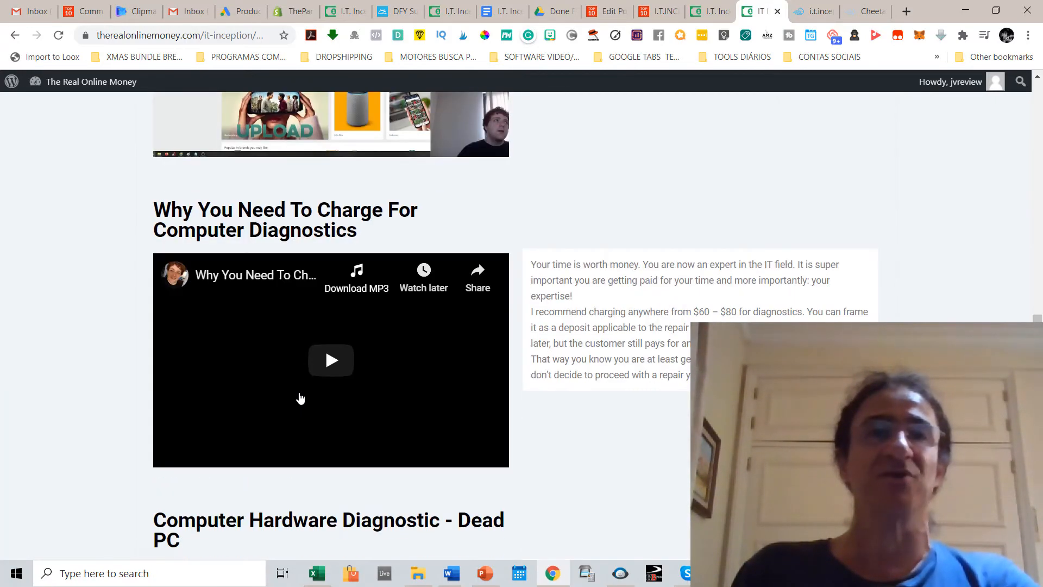
scroll(down, 3)
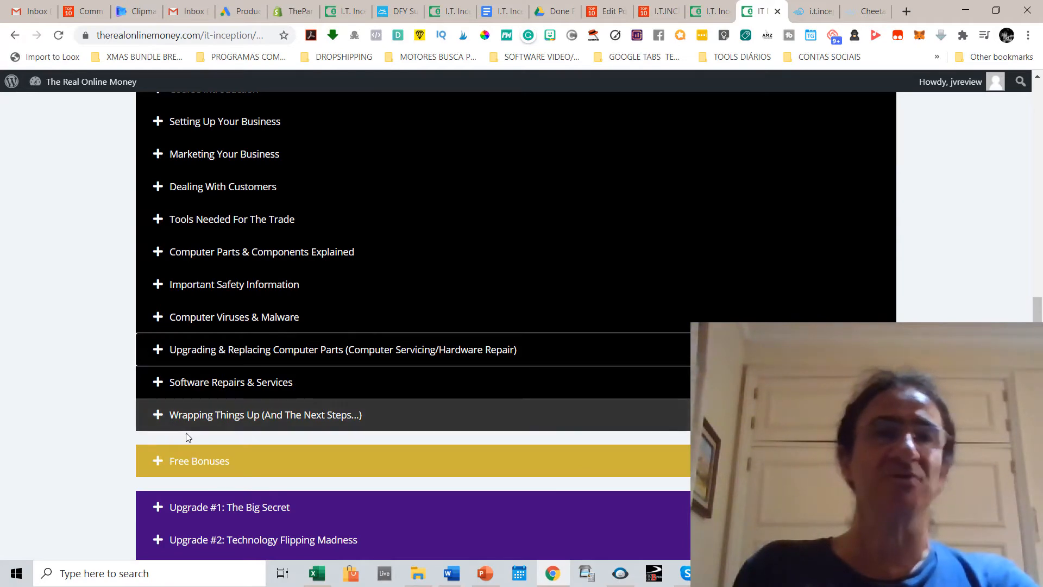
mouse_move(160, 385)
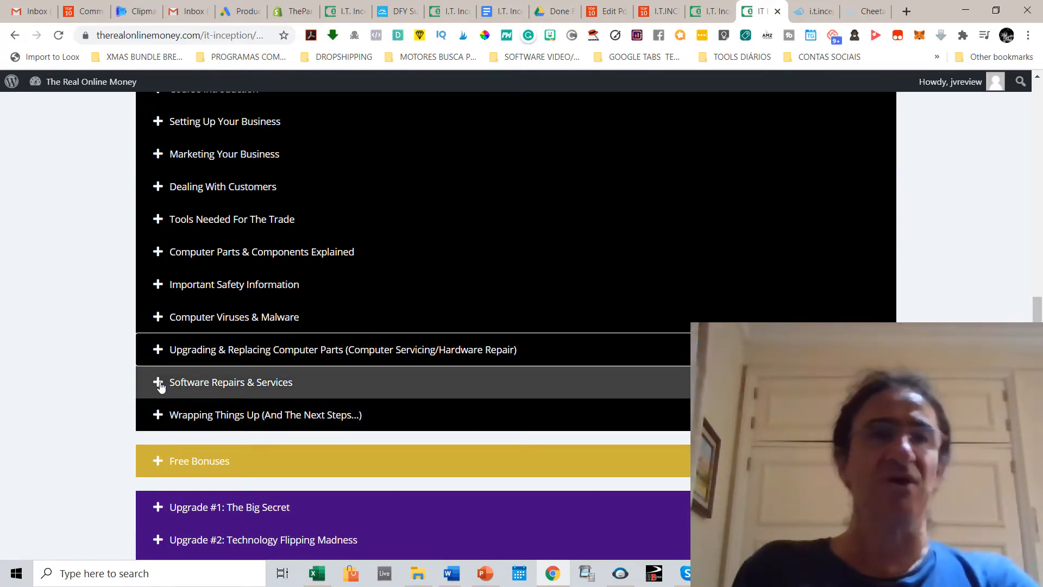
Step: Expand Software Repairs & Services and scroll through its lesson videos
click(231, 382)
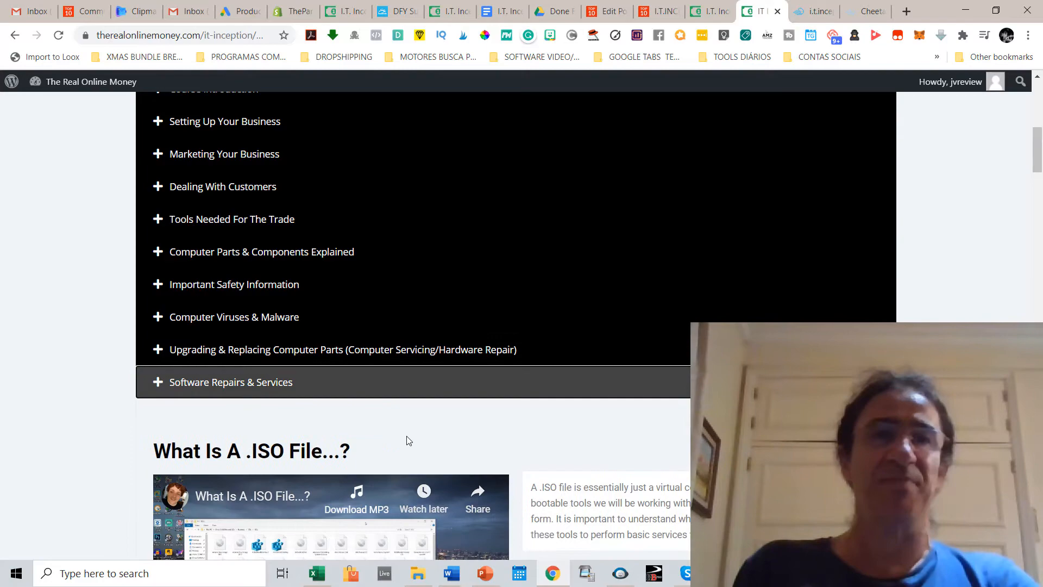
scroll(down, 3)
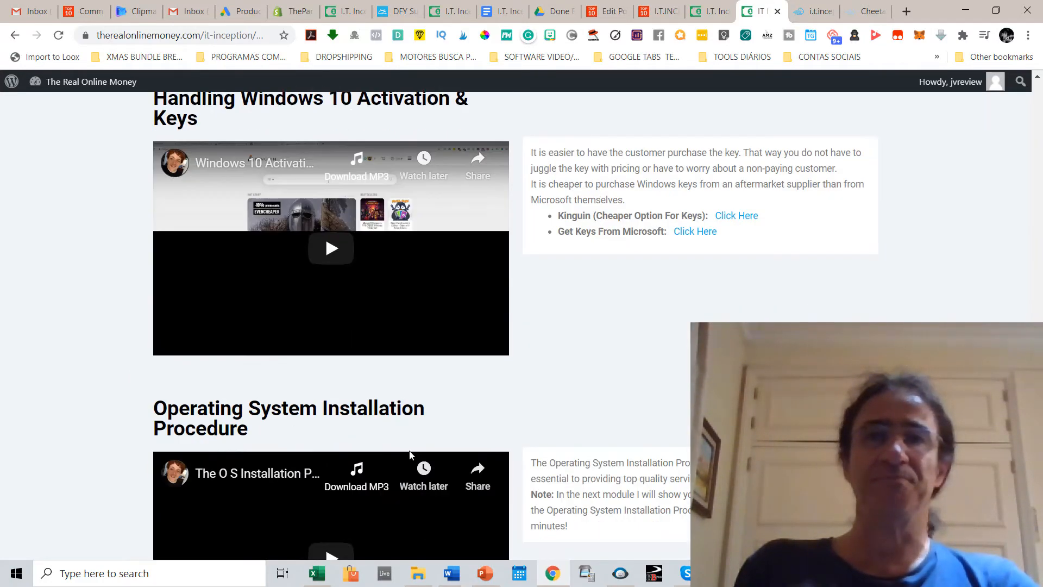
scroll(down, 3)
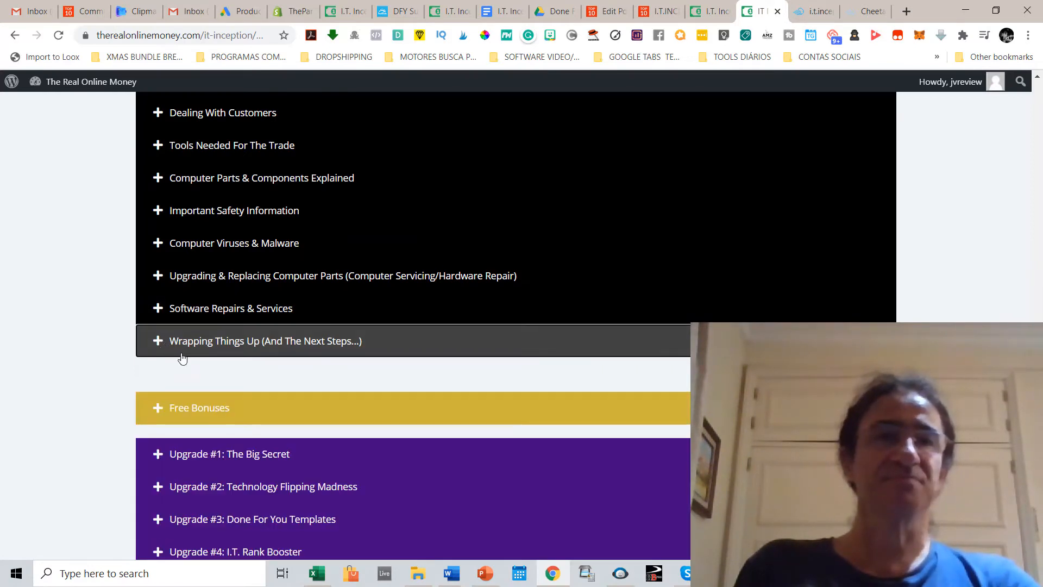
Step: Expand the Free Bonuses section to show its three bonus training links
scroll(down, 3)
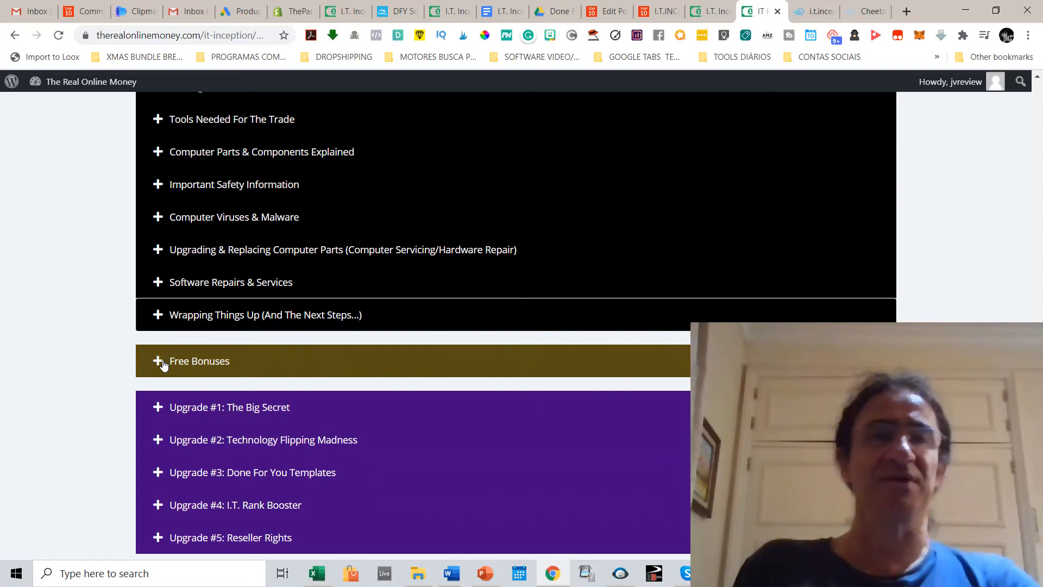
click(199, 361)
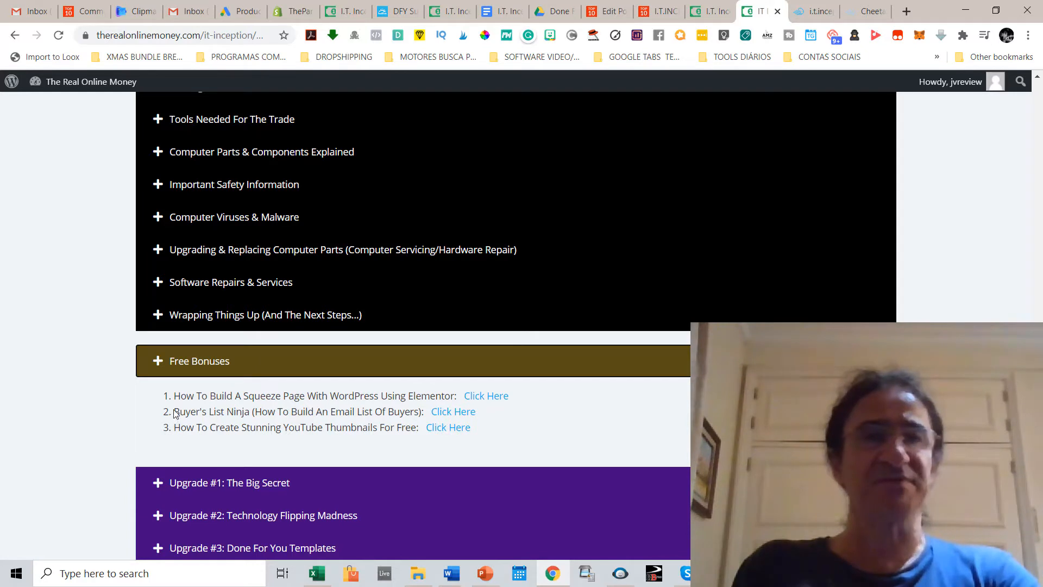
mouse_move(176, 441)
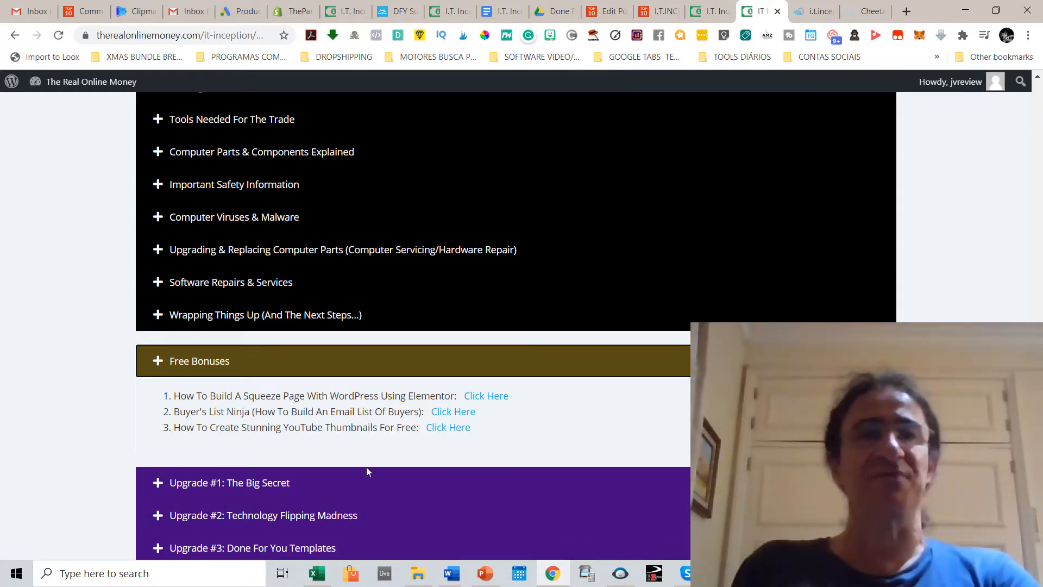
mouse_move(110, 448)
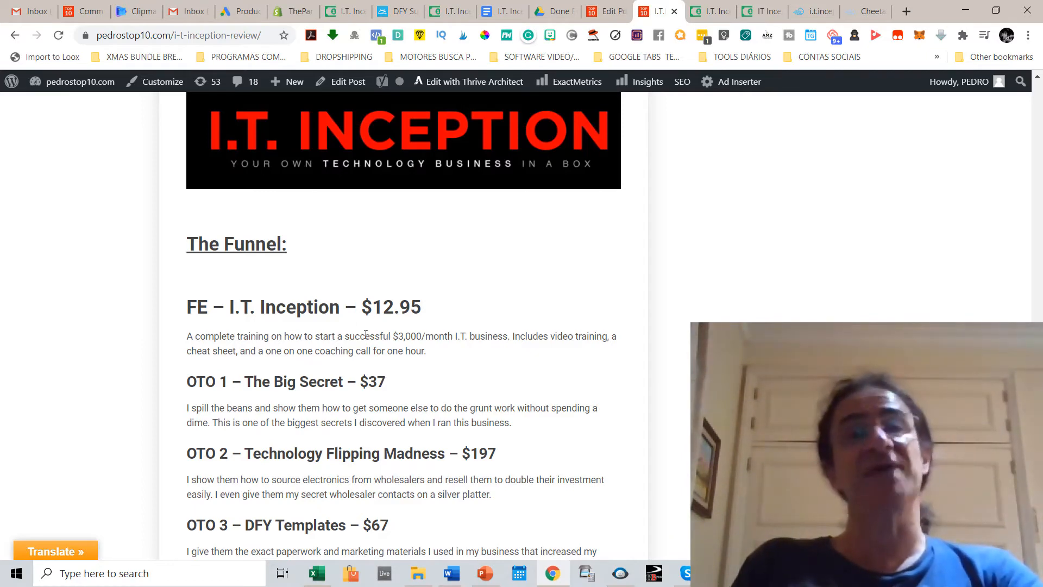
Step: Review the funnel prices (FE, OTO 1–5), then switch to the author's bonus page
scroll(down, 3)
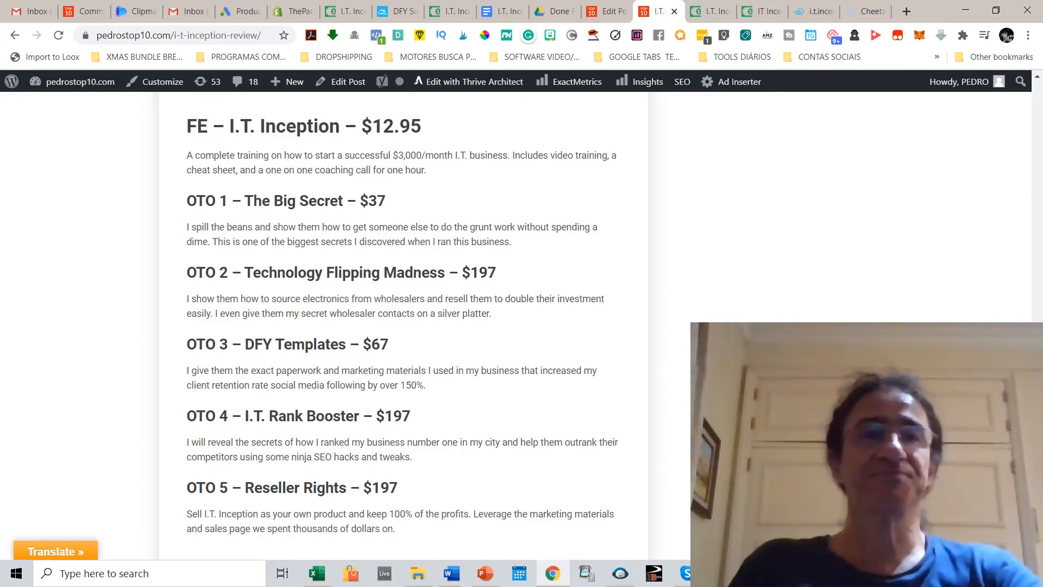
scroll(down, 3)
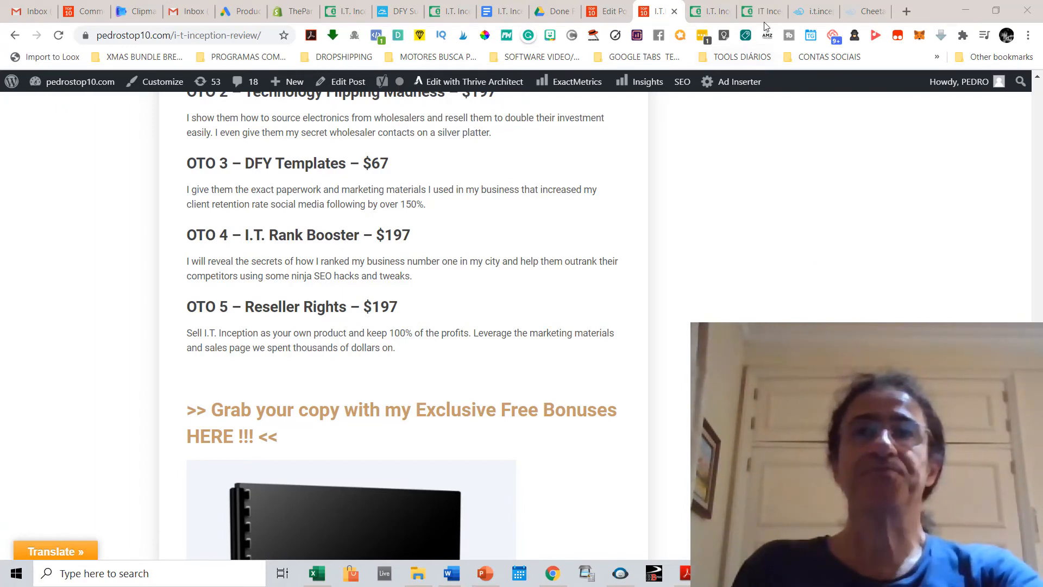
click(812, 12)
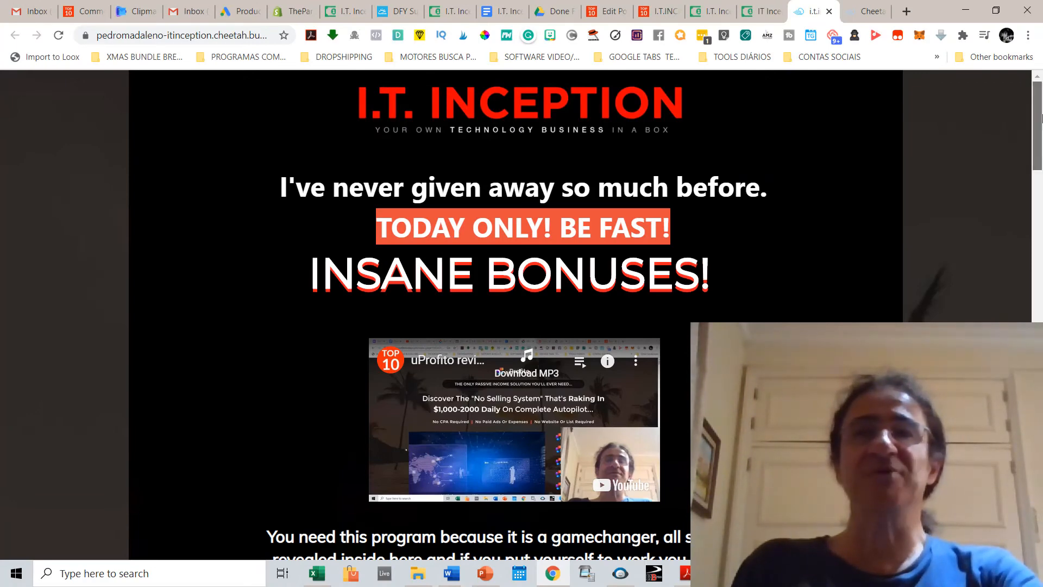
Step: Read the front-end and upsell bonus tiers, then switch to the I.T. Inception sales page
scroll(down, 3)
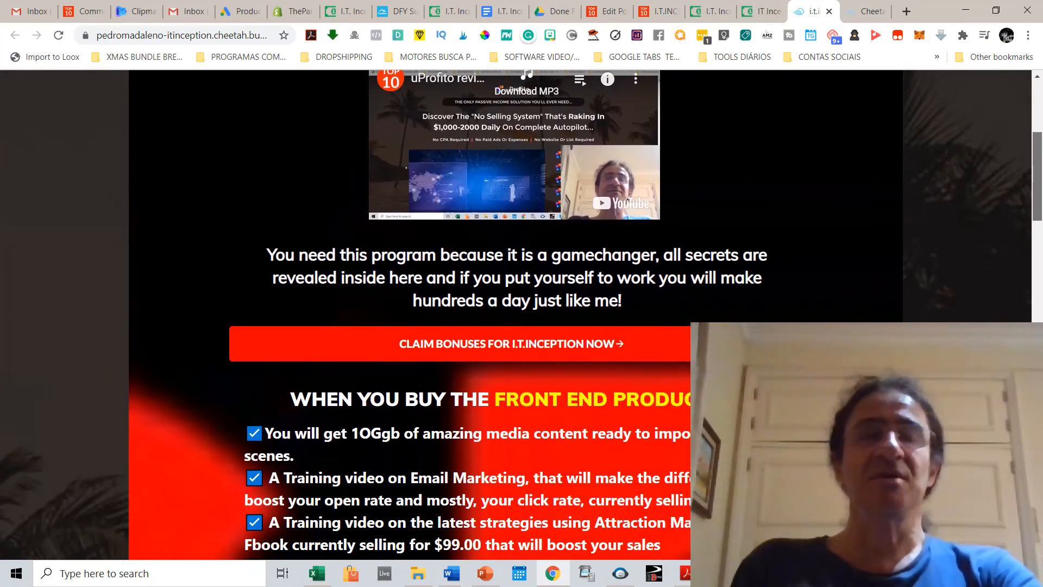
scroll(down, 3)
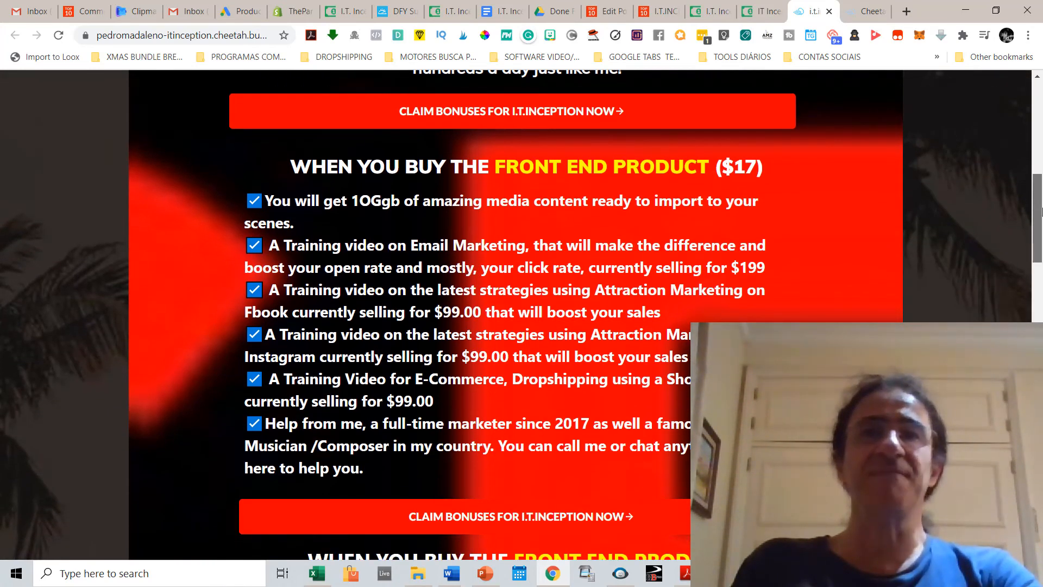
scroll(down, 3)
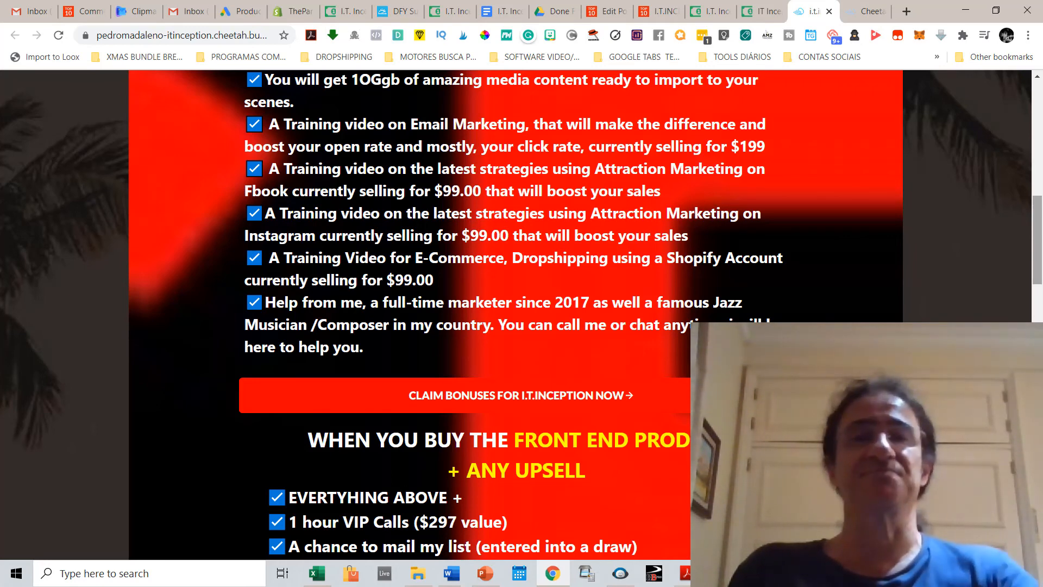
scroll(down, 3)
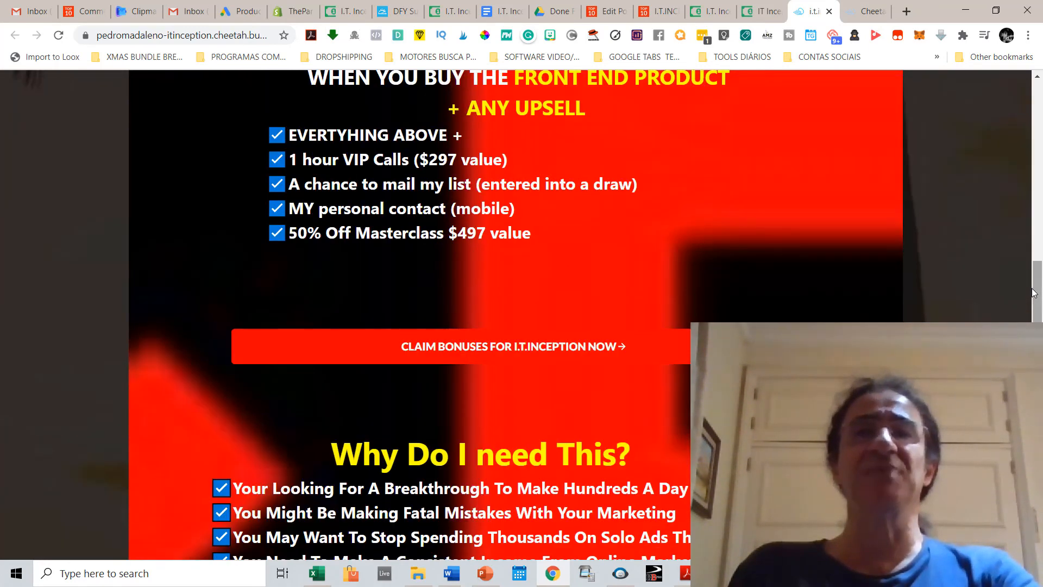
scroll(up, 3)
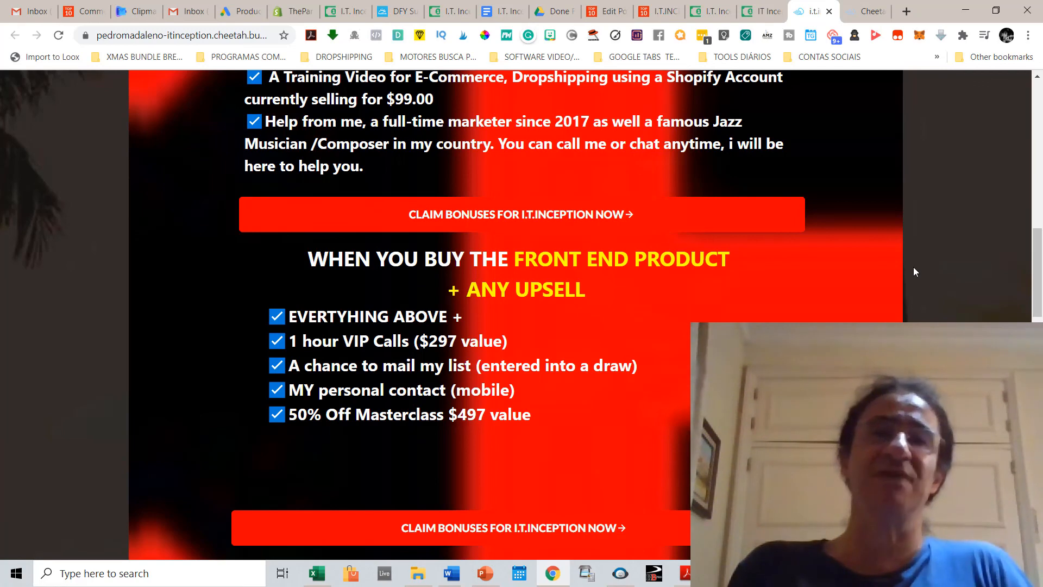
scroll(up, 3)
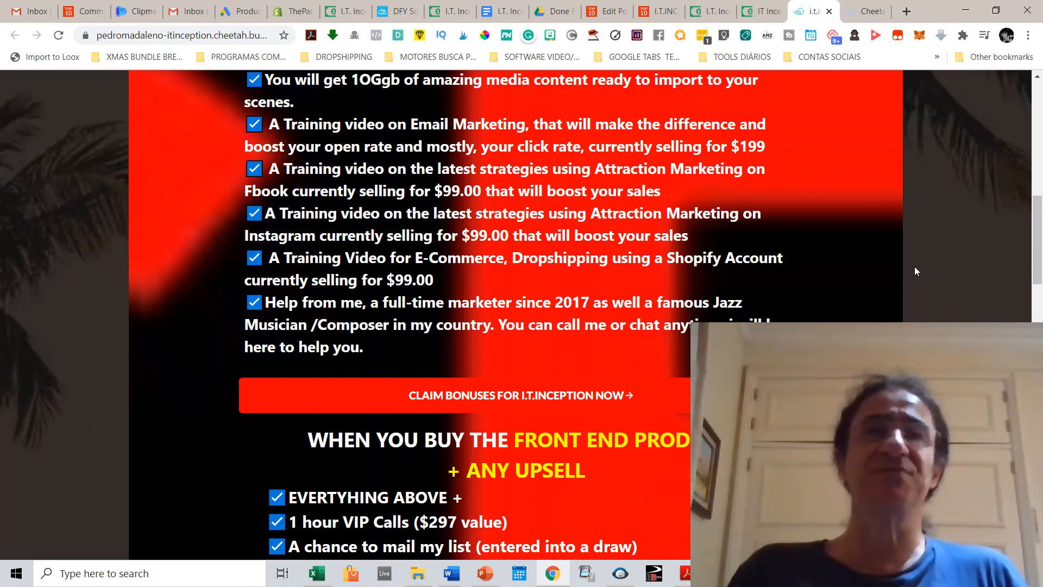
click(710, 12)
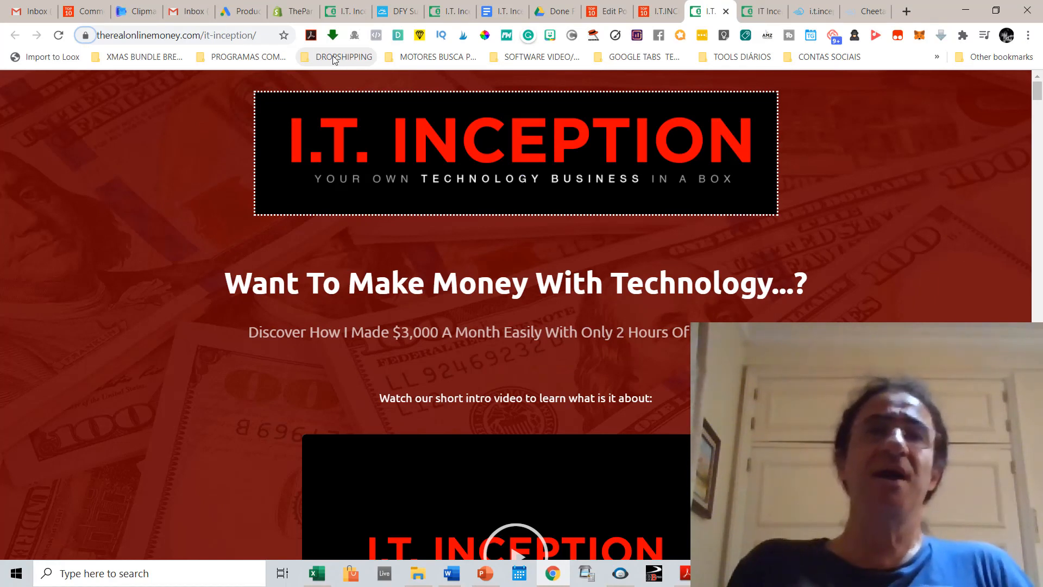
Step: Scroll the I.T. Inception sales page to its intro video
scroll(down, 3)
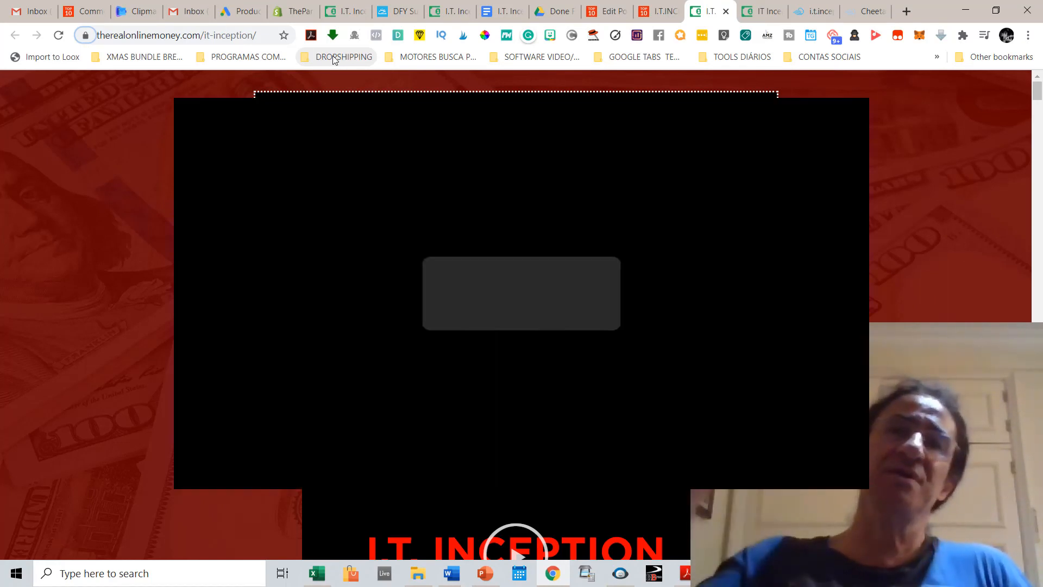